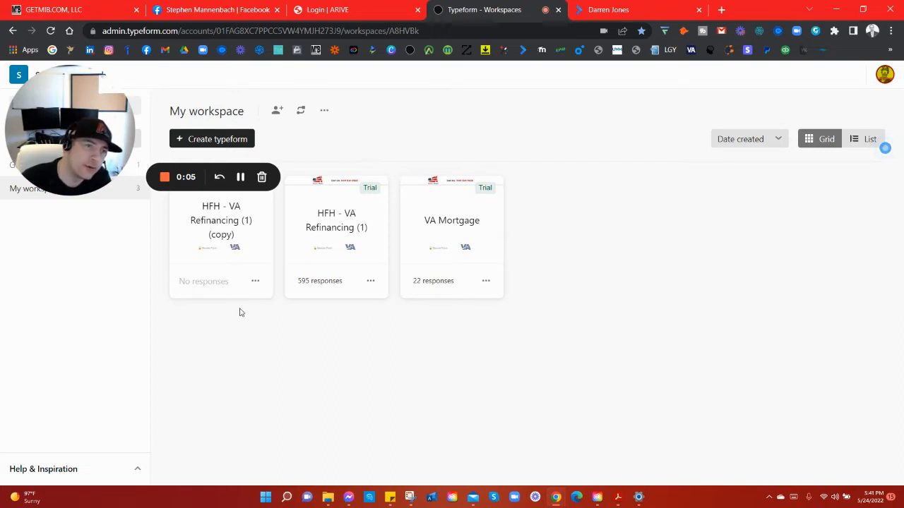
pyautogui.moveTo(317, 320)
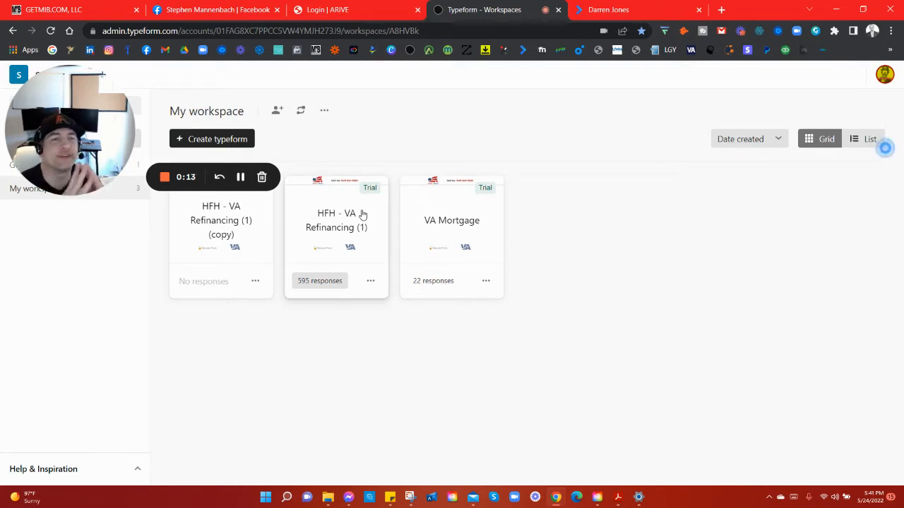
pyautogui.moveTo(356, 201)
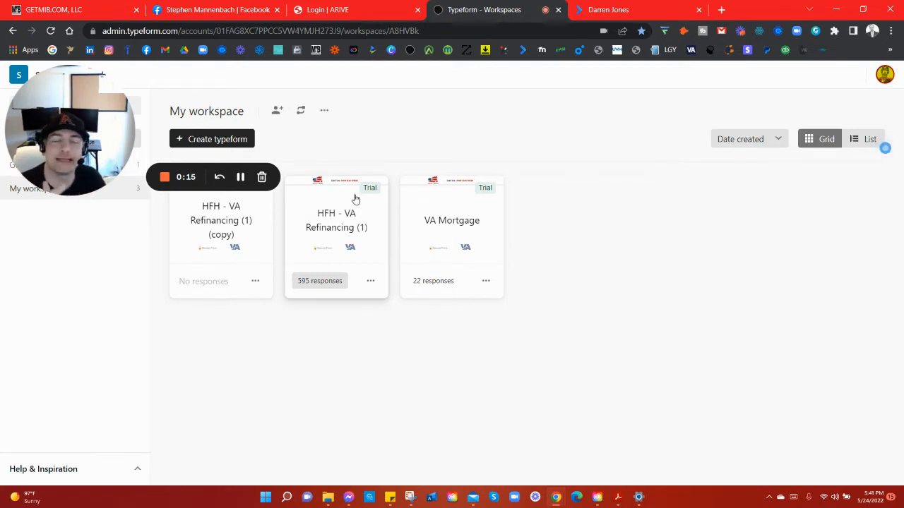
pyautogui.moveTo(320, 218)
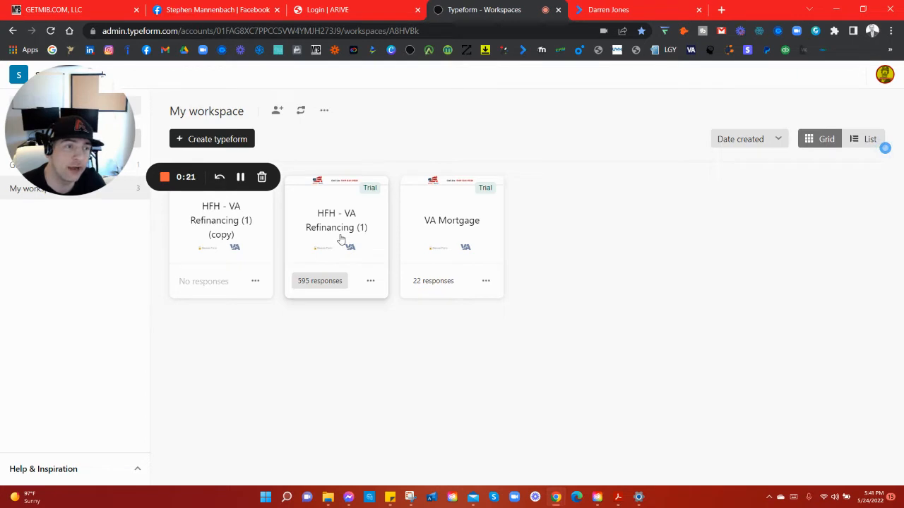
pyautogui.moveTo(336, 292)
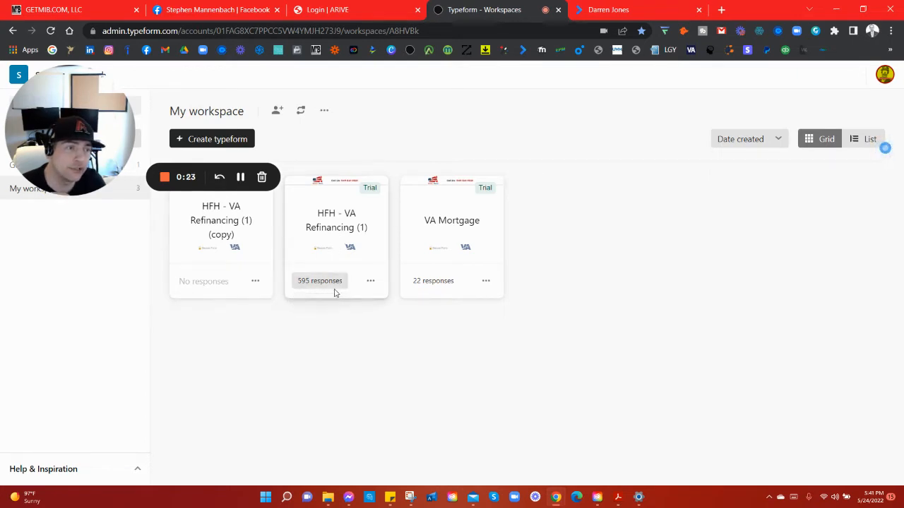
pyautogui.moveTo(319, 280)
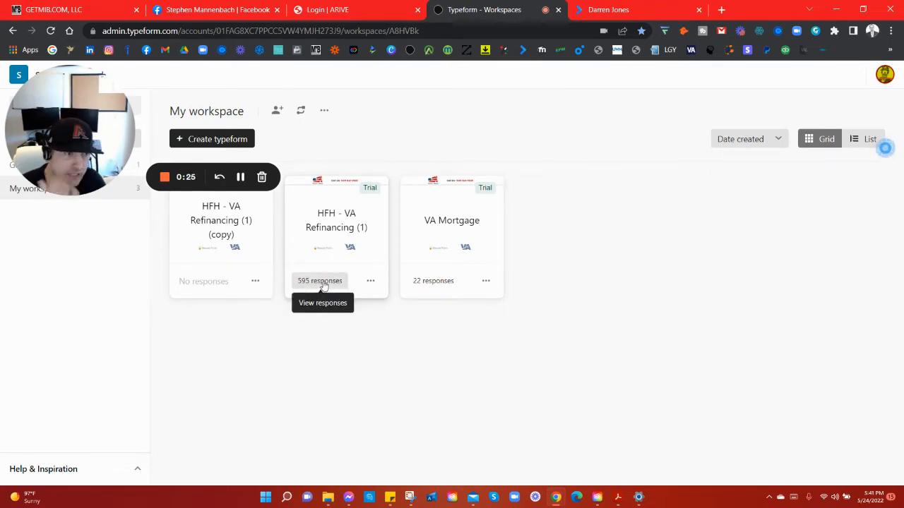
pyautogui.moveTo(325, 274)
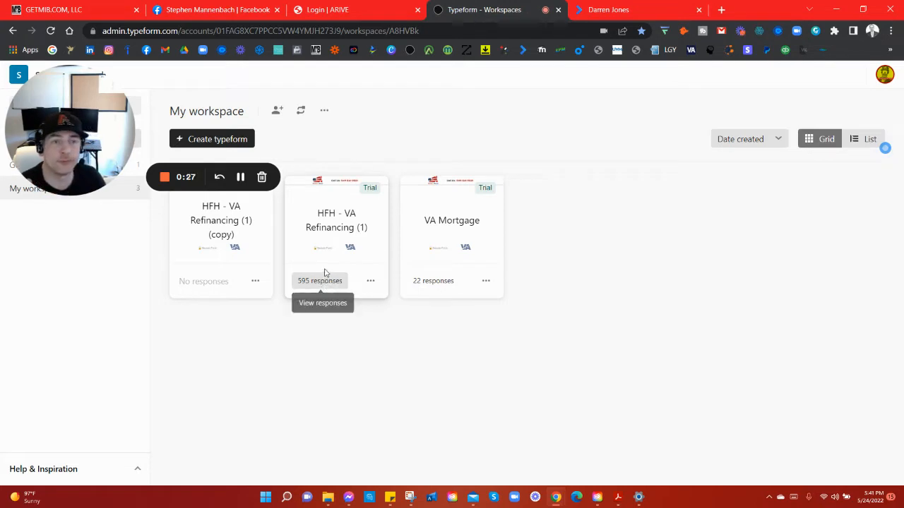
pyautogui.moveTo(326, 245)
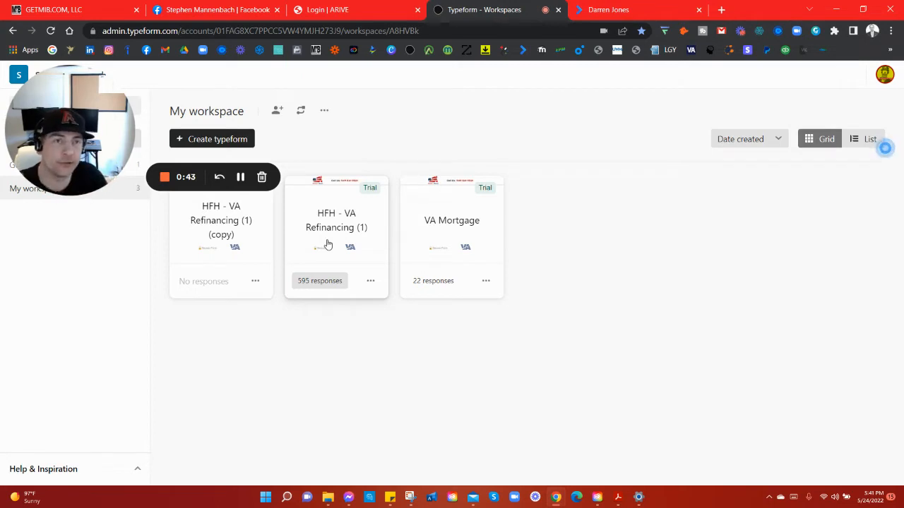
pyautogui.moveTo(353, 223)
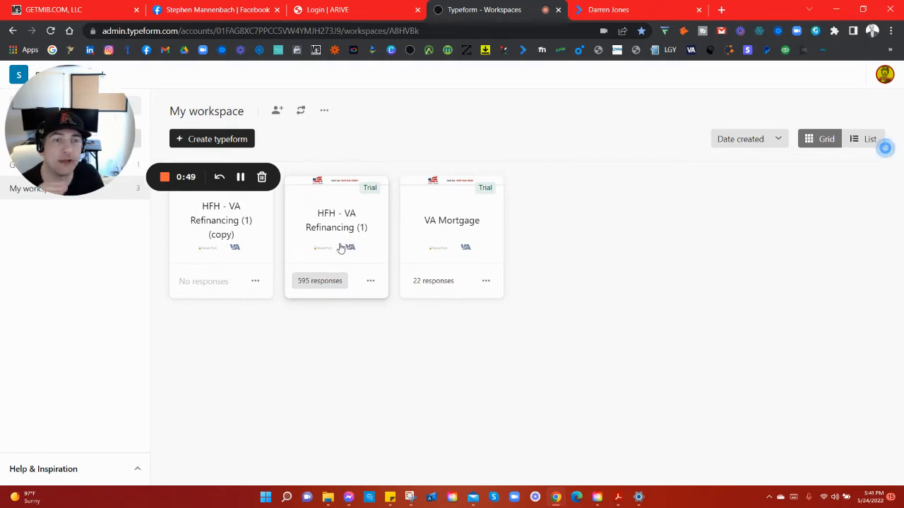
pyautogui.moveTo(333, 271)
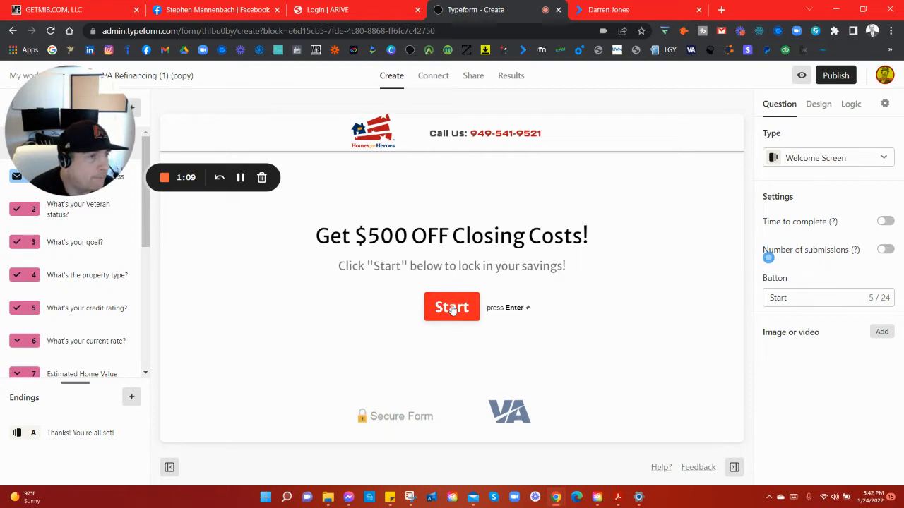
pyautogui.moveTo(326, 224)
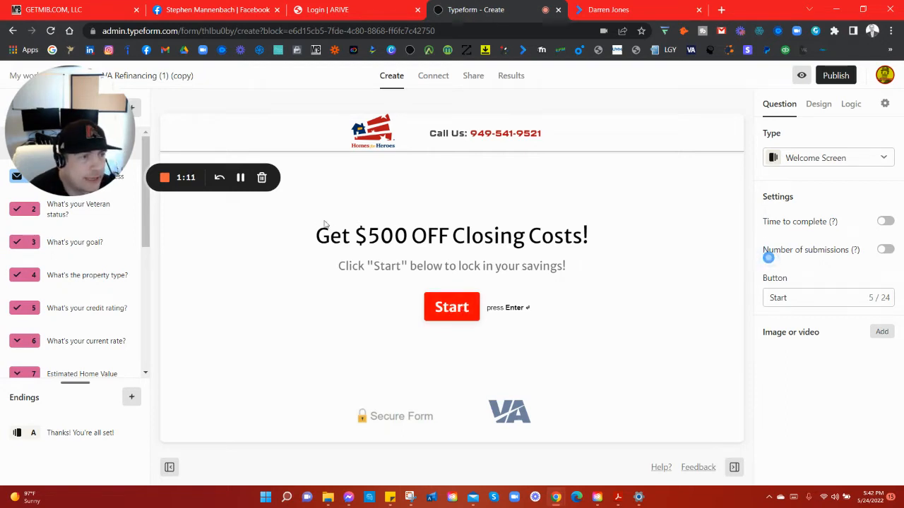
# Select text on the welcome screen offering $500 off closing costs
pyautogui.moveTo(339, 266); pyautogui.dragTo(519, 265)
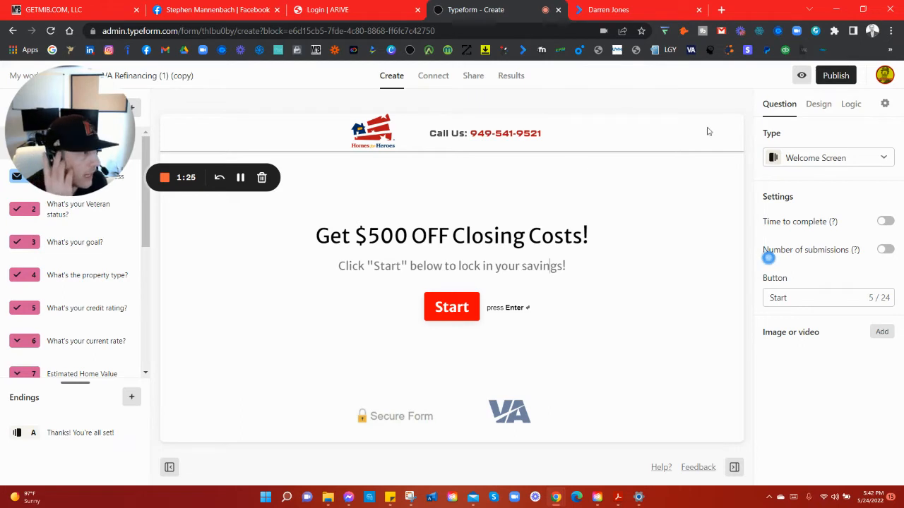
pyautogui.click(802, 76)
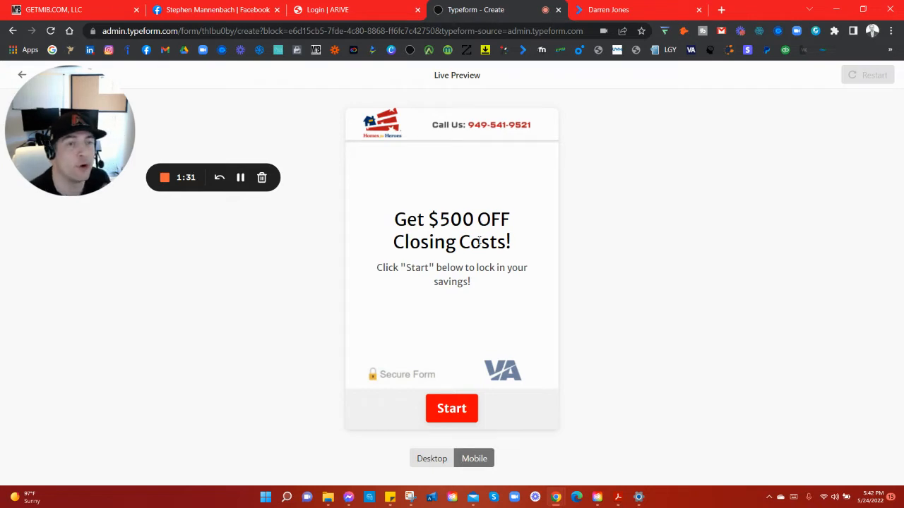
pyautogui.moveTo(492, 365)
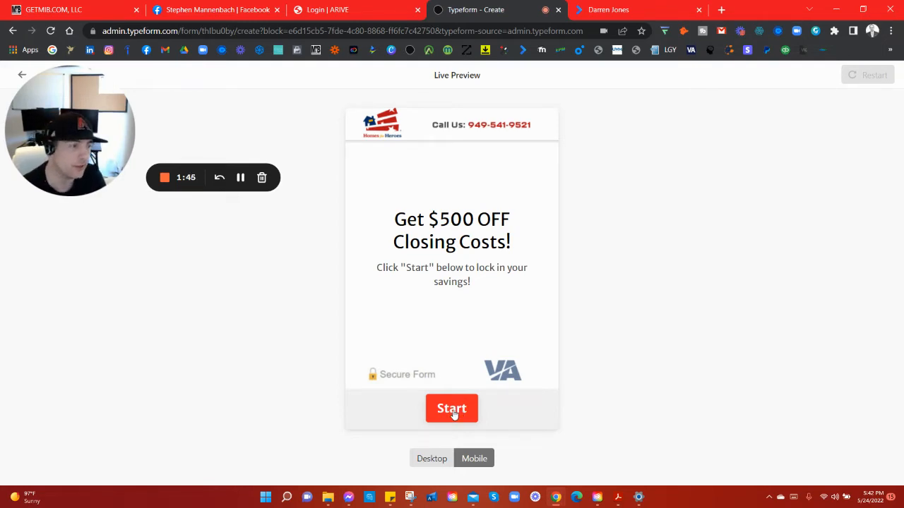
pyautogui.click(452, 408)
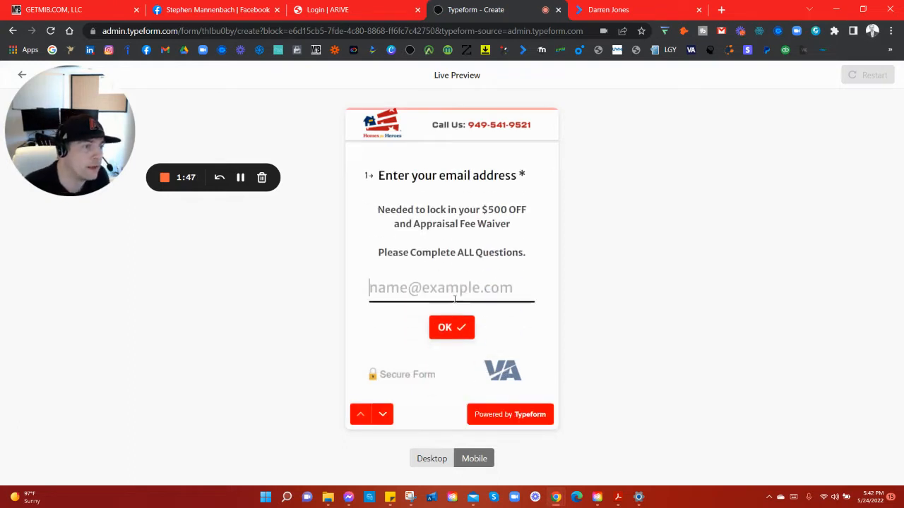
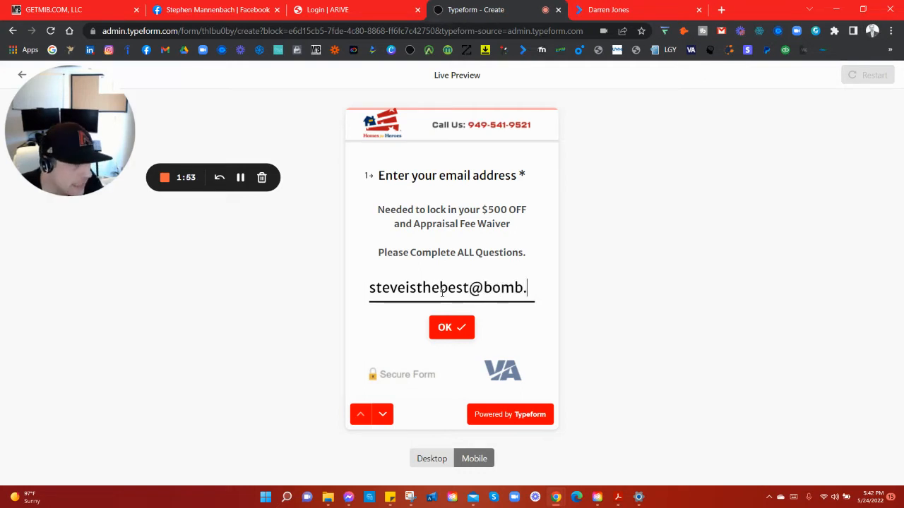
pyautogui.click(452, 328)
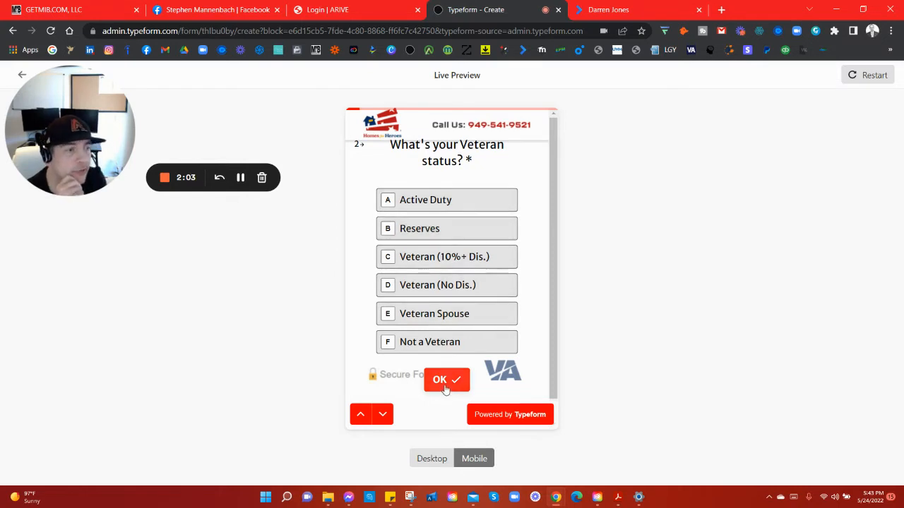
pyautogui.click(446, 257)
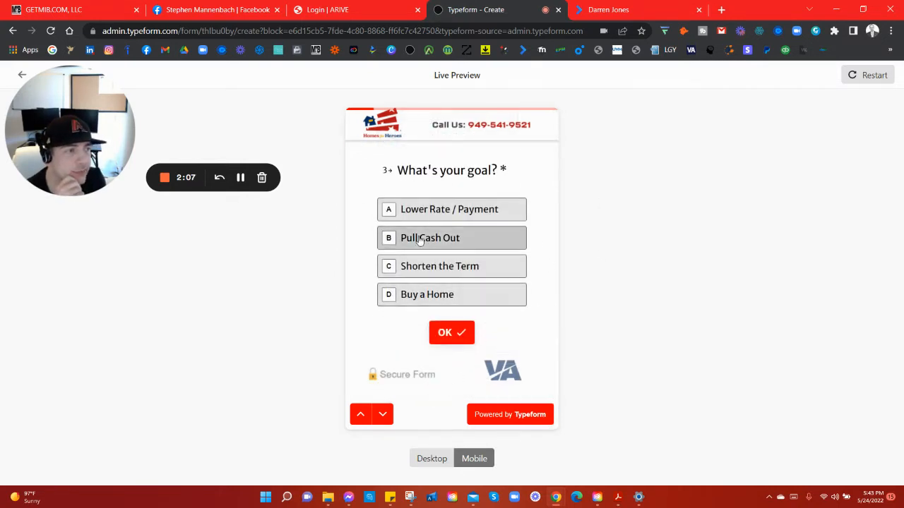
pyautogui.moveTo(452, 266)
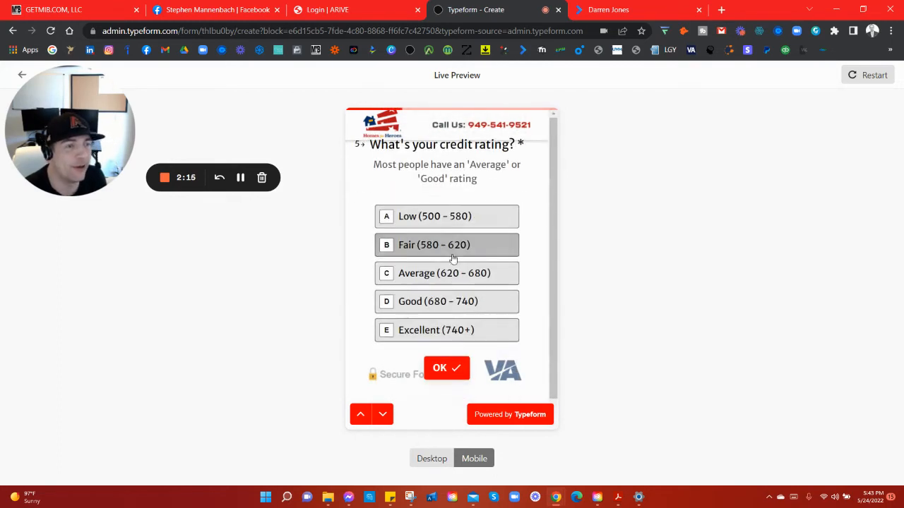
# Choose a credit rating, pick $330,000 as the estimated home value and reach the loan amount list
pyautogui.click(446, 274)
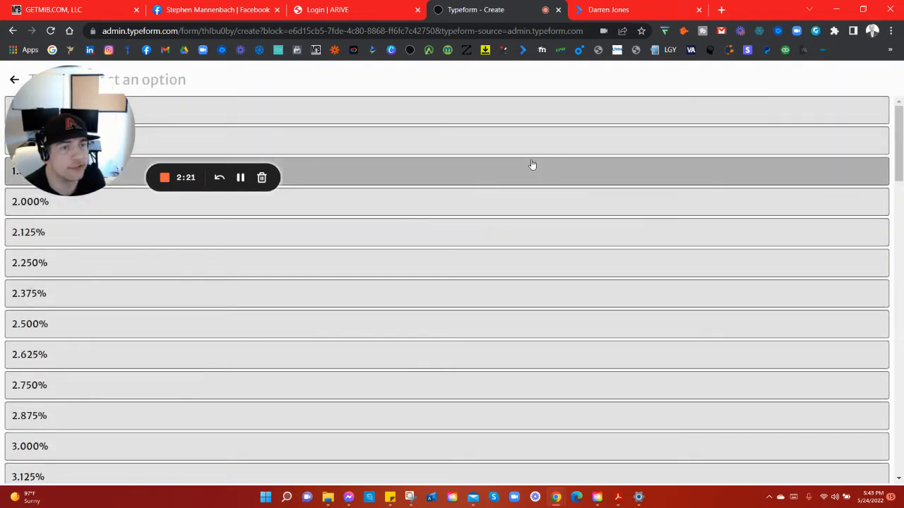
pyautogui.moveTo(300, 326)
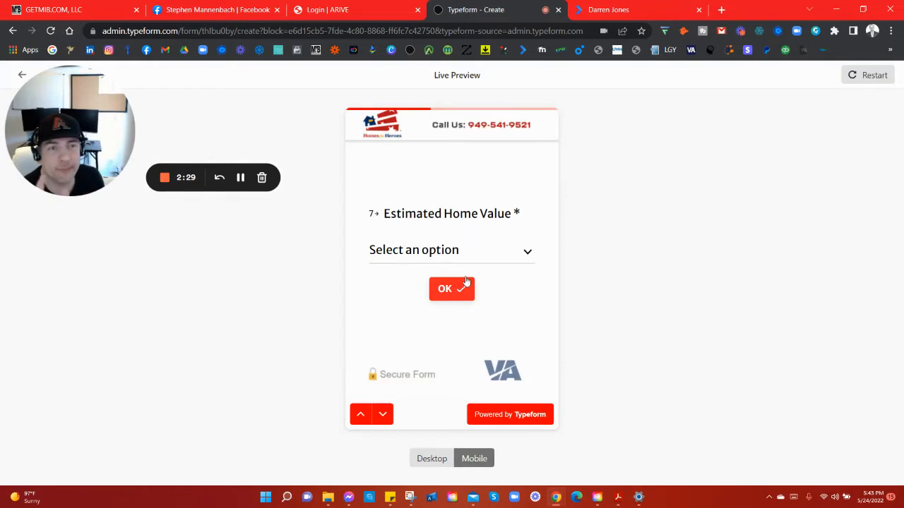
pyautogui.click(452, 249)
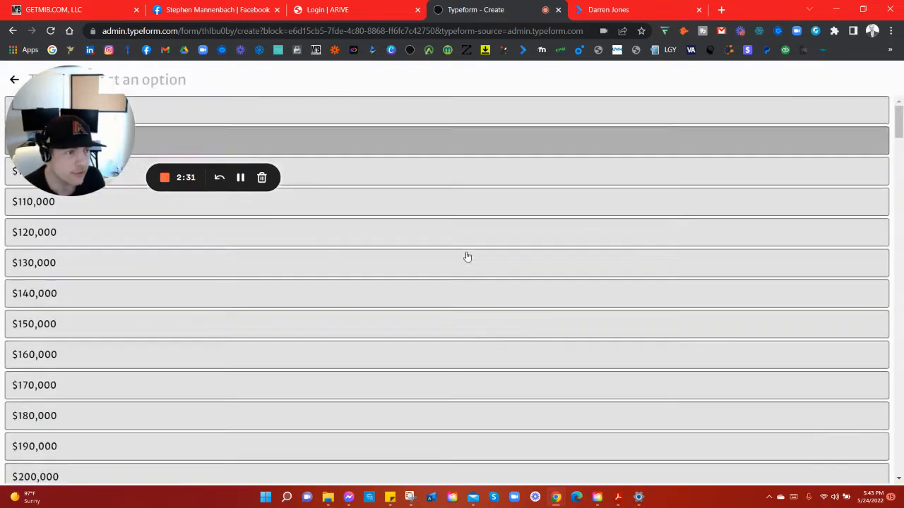
pyautogui.scroll(-3)
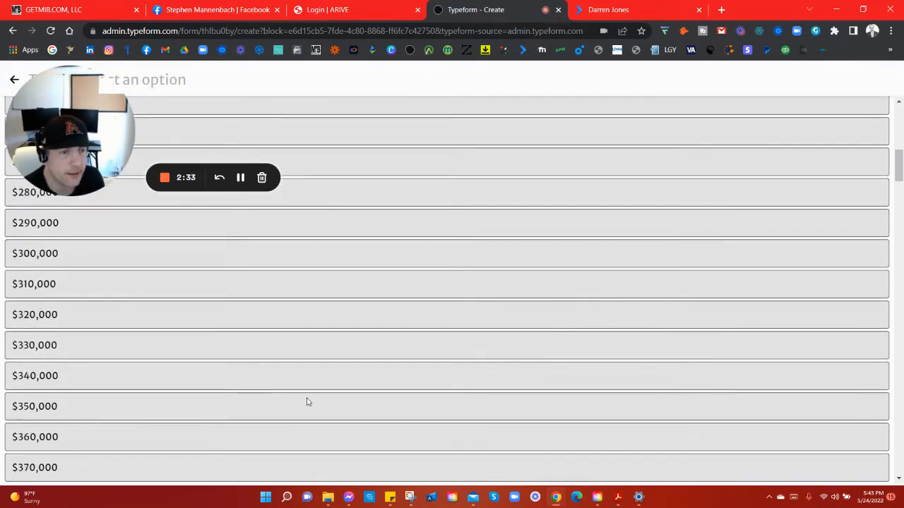
pyautogui.click(34, 345)
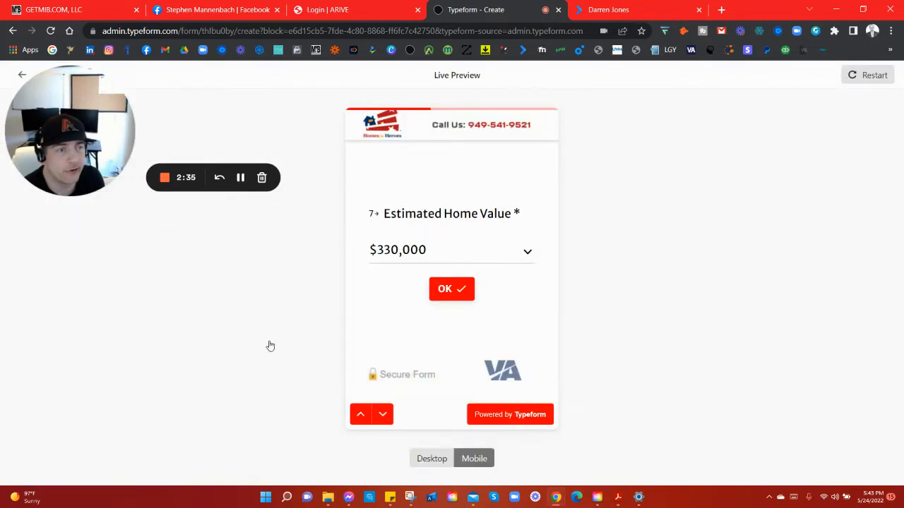
pyautogui.click(452, 288)
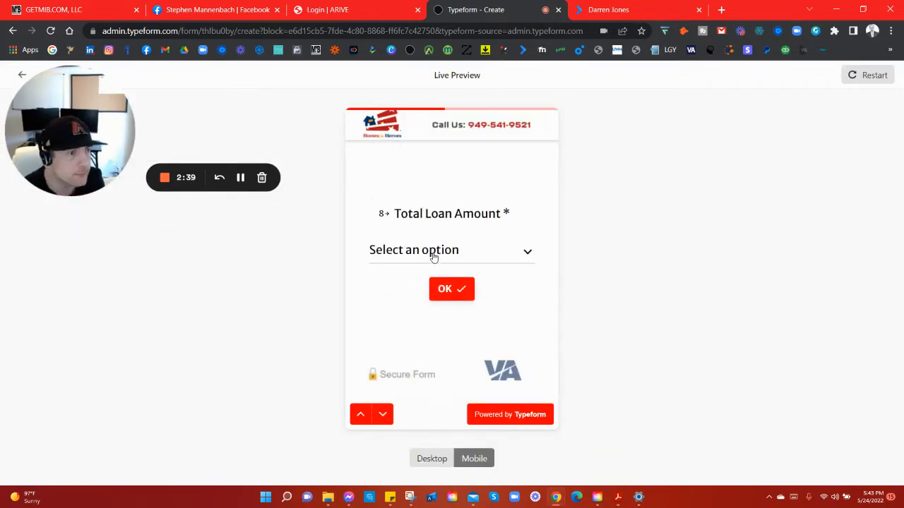
pyautogui.click(452, 250)
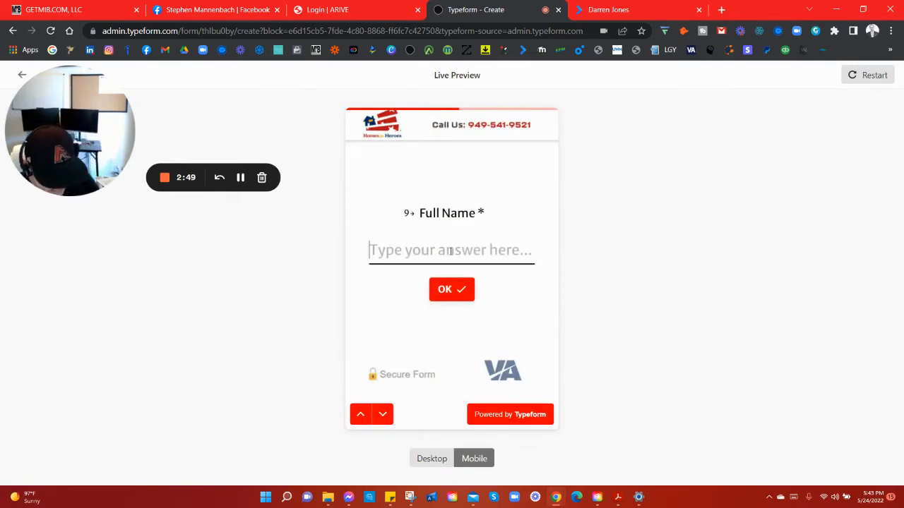
# Answer the full name question with VA Loan Lead Expert after clearing a mistyped name
pyautogui.write('Mo')
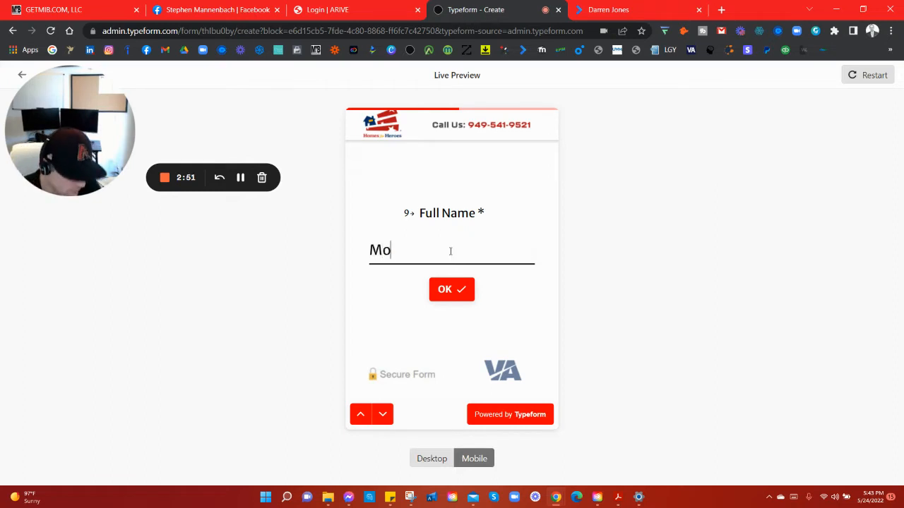
pyautogui.write('rtgage MArke')
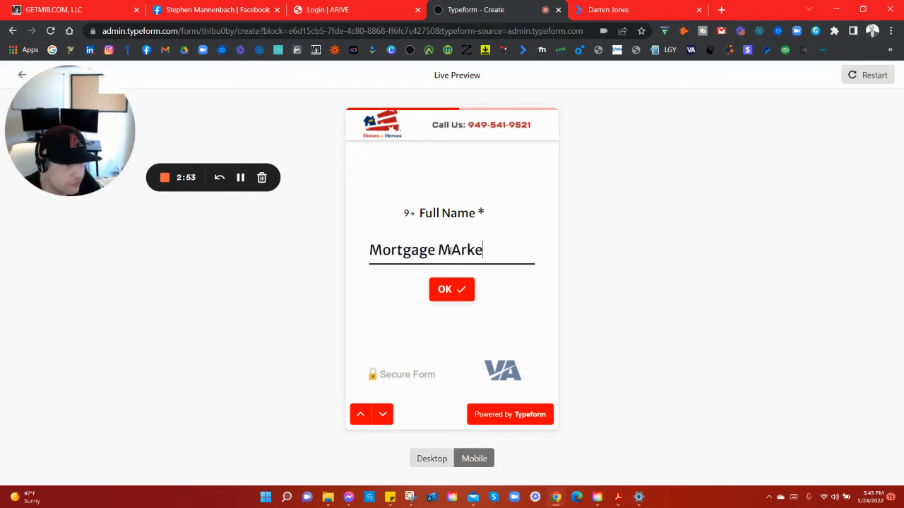
pyautogui.press('BackSpace')
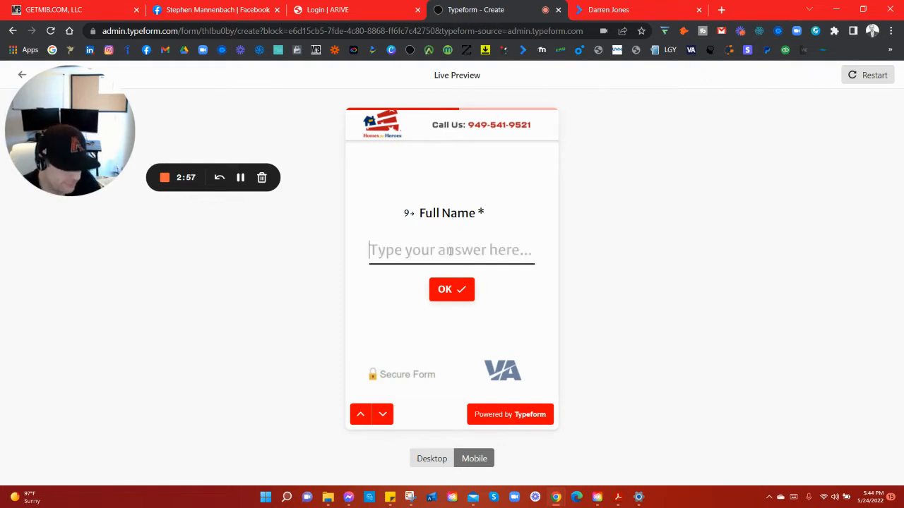
pyautogui.write('VA Loan Leads Ec')
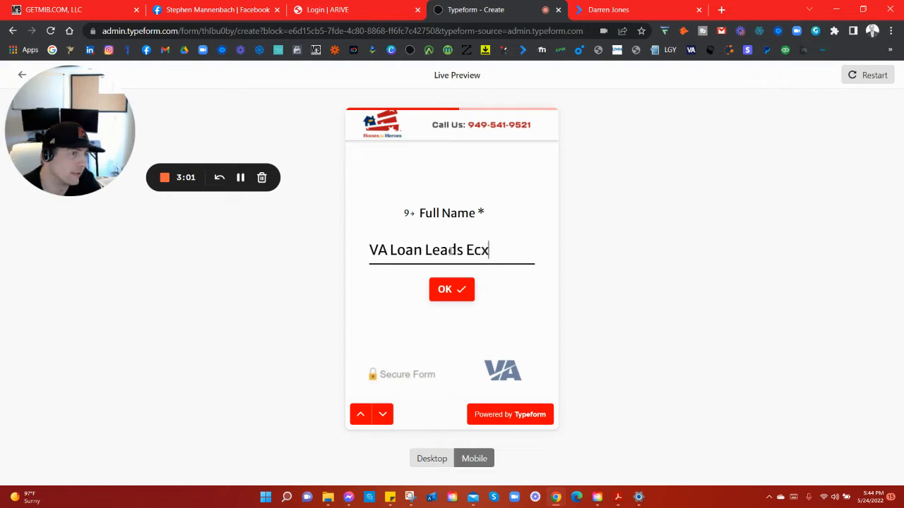
pyautogui.write('xpe')
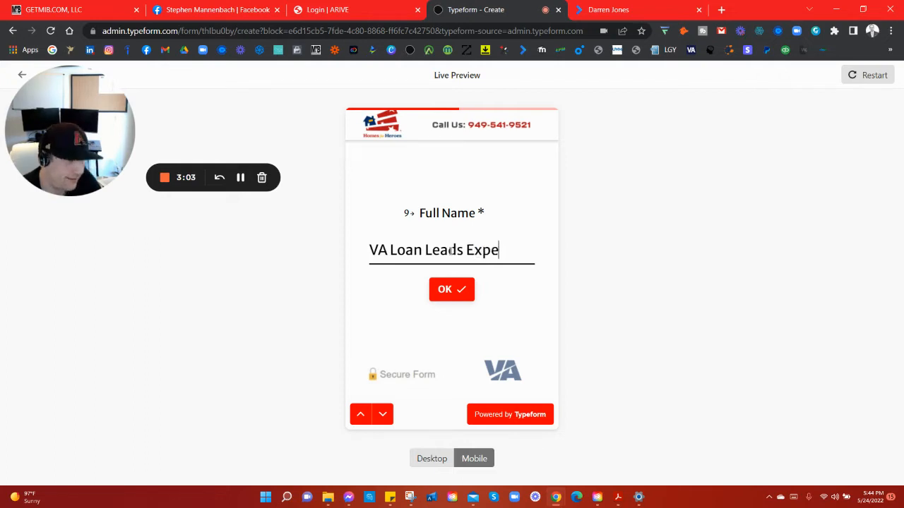
pyautogui.write('rt')
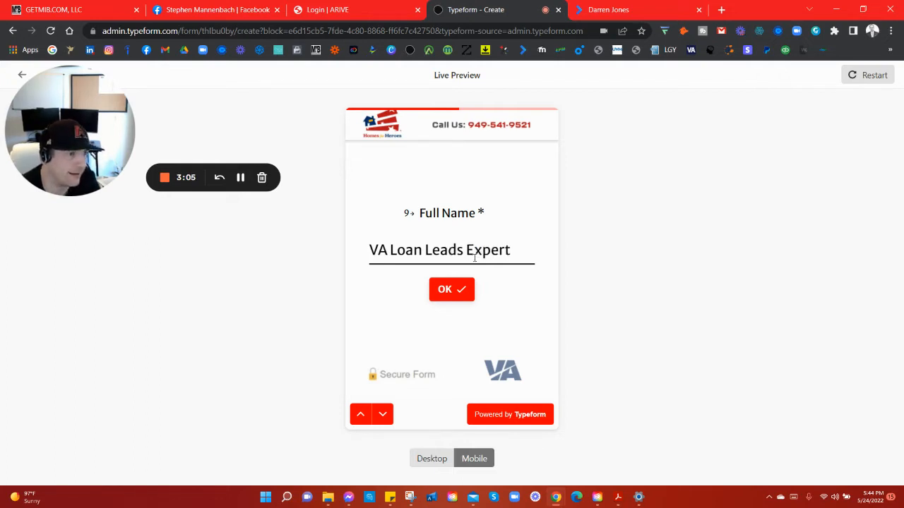
pyautogui.click(452, 288)
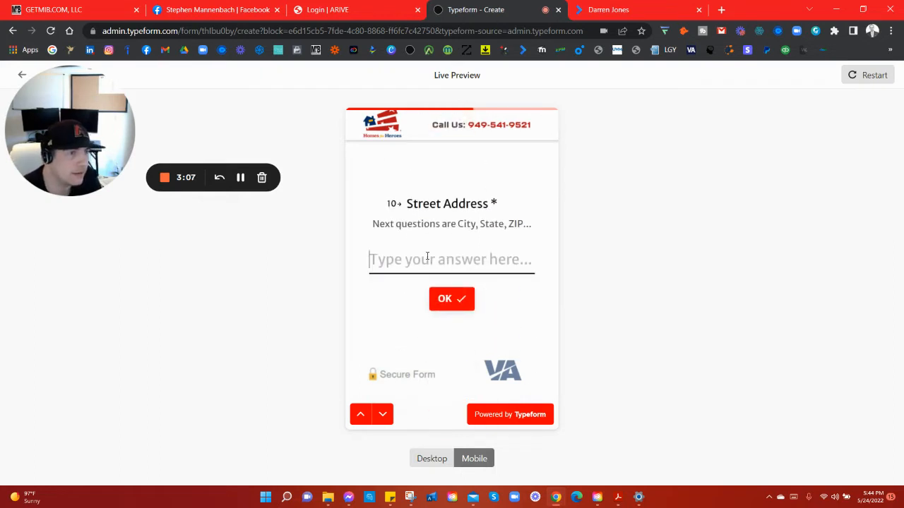
# Answer street 123 I got your leads Dr, city Miami, state FL and ZIP 34201
pyautogui.write('123')
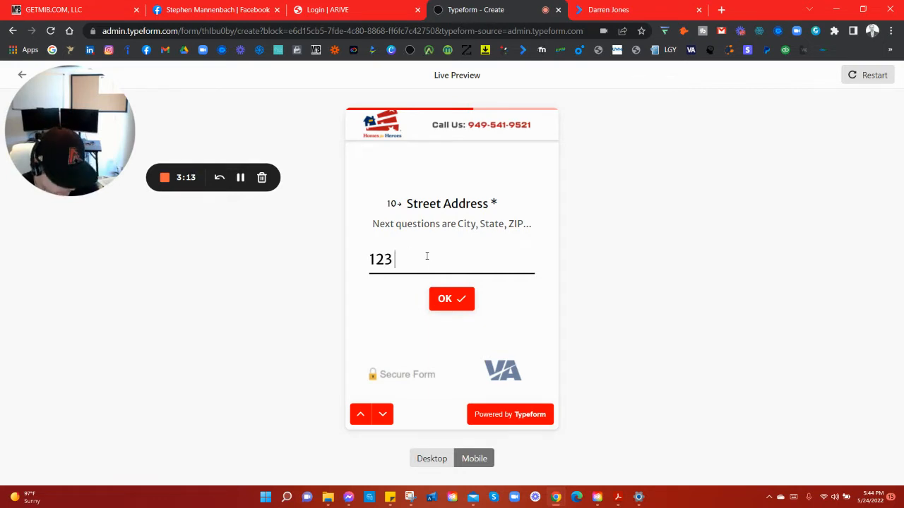
pyautogui.write('I got y')
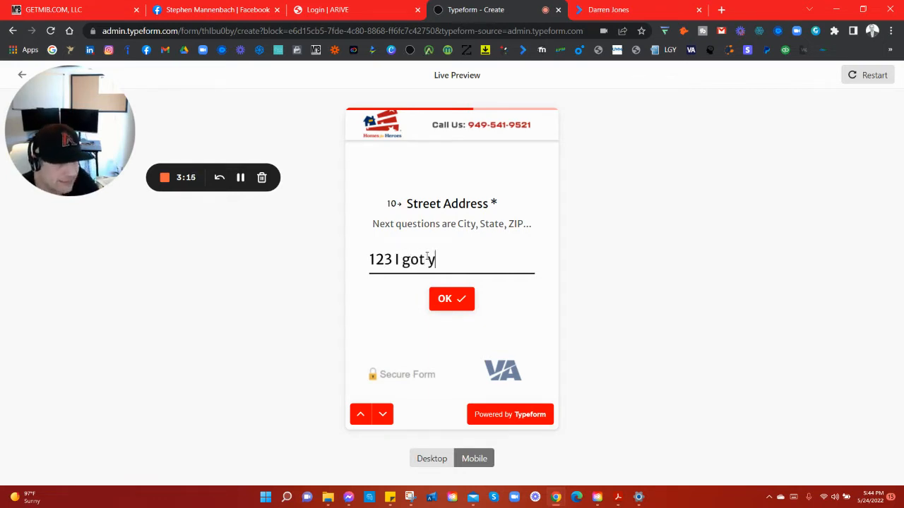
pyautogui.write('our leads Dr')
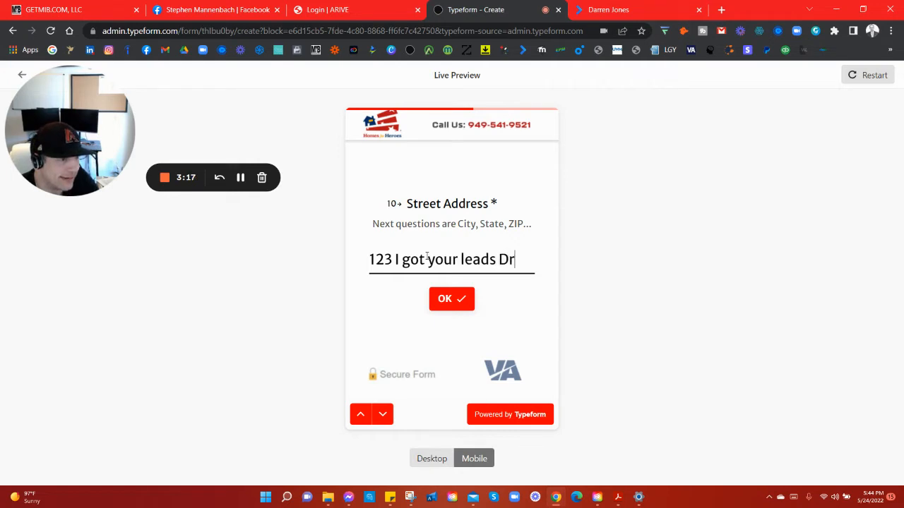
pyautogui.click(452, 298)
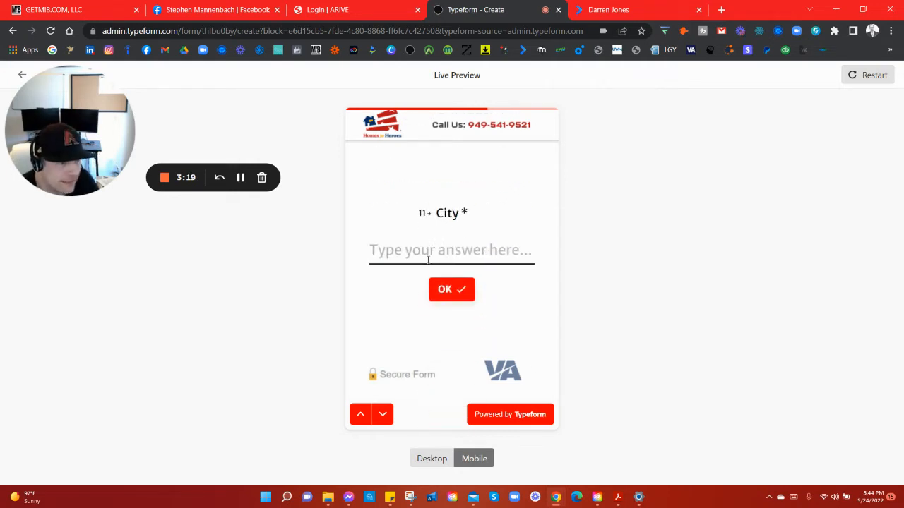
pyautogui.write('Miami')
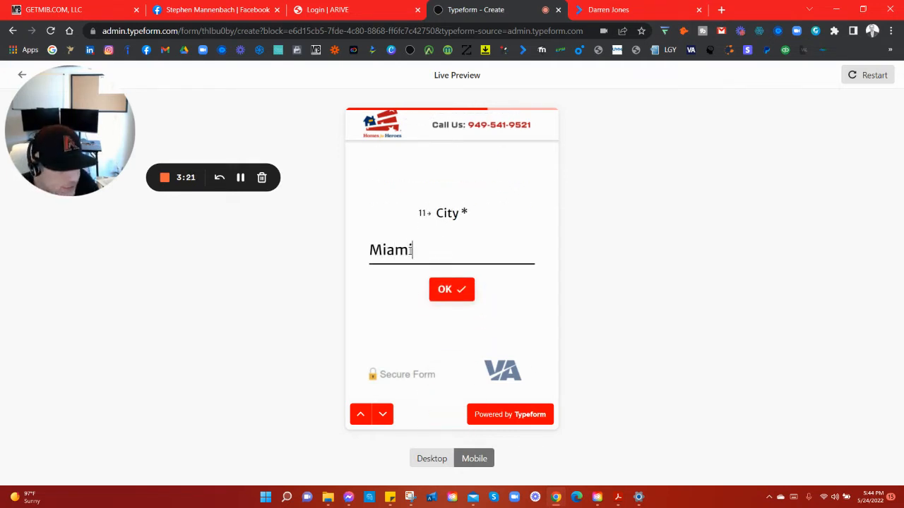
pyautogui.click(452, 288)
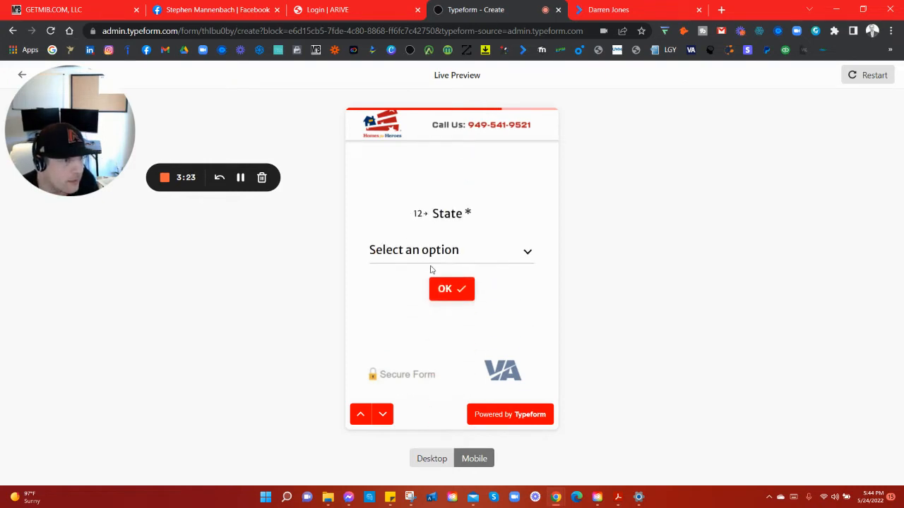
pyautogui.click(451, 250)
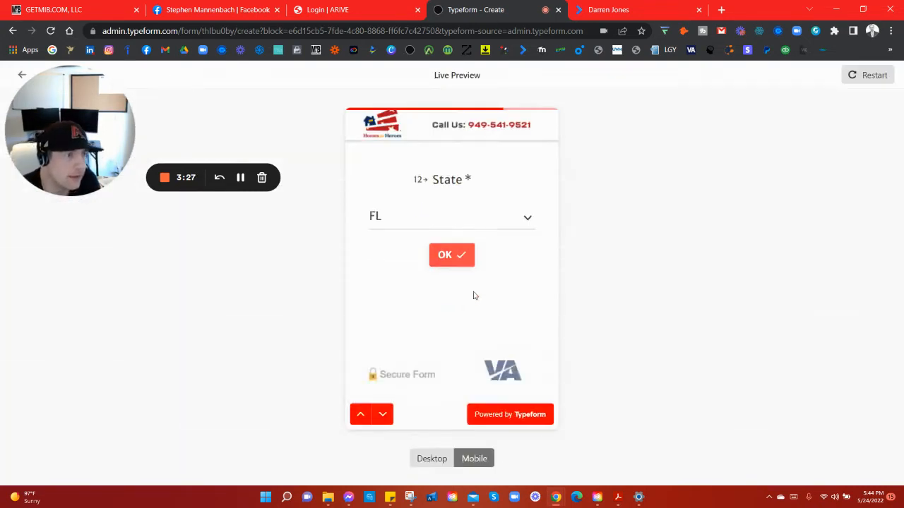
pyautogui.click(451, 254)
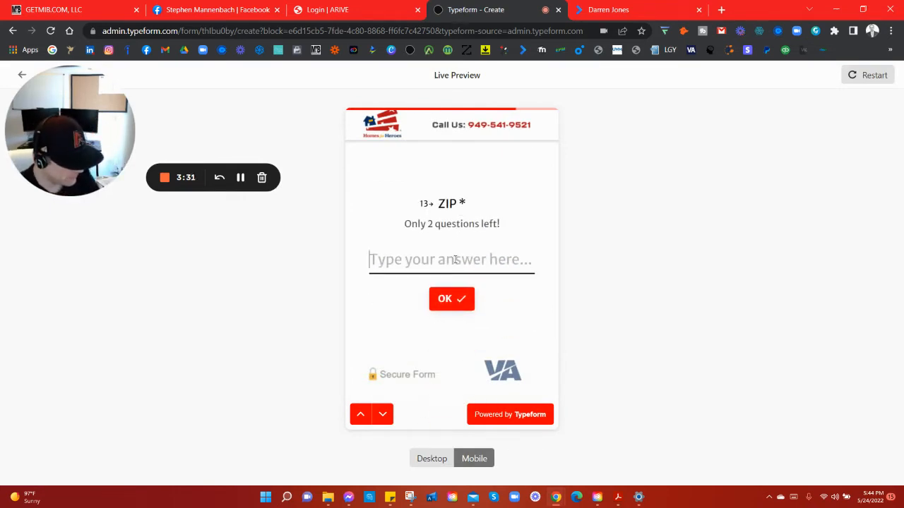
pyautogui.write('34201')
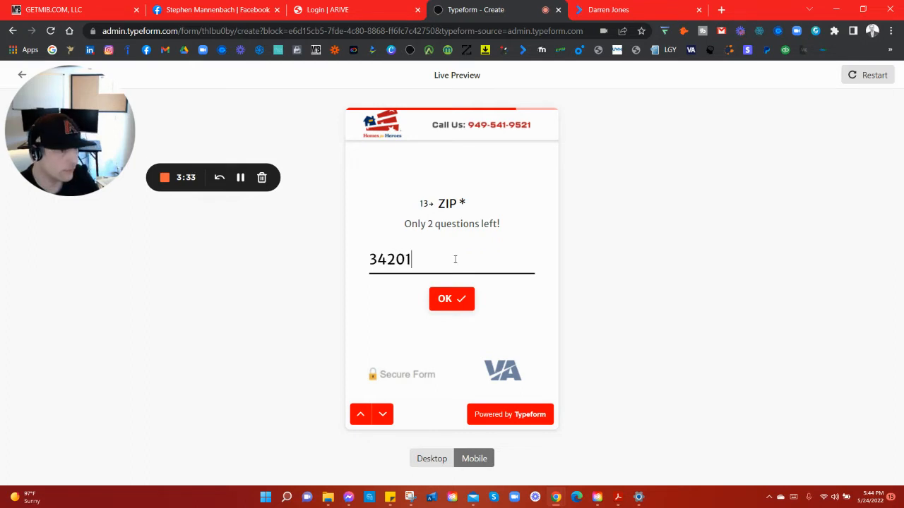
pyautogui.click(452, 298)
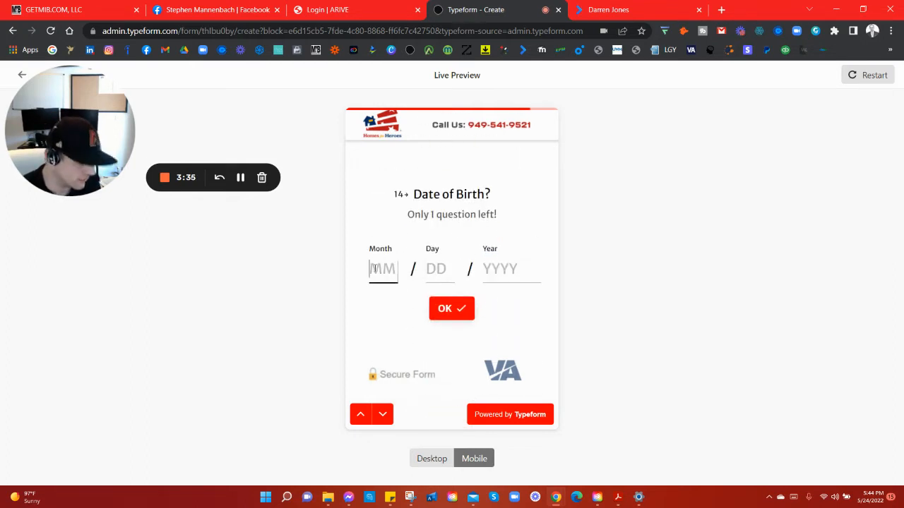
pyautogui.write('08')
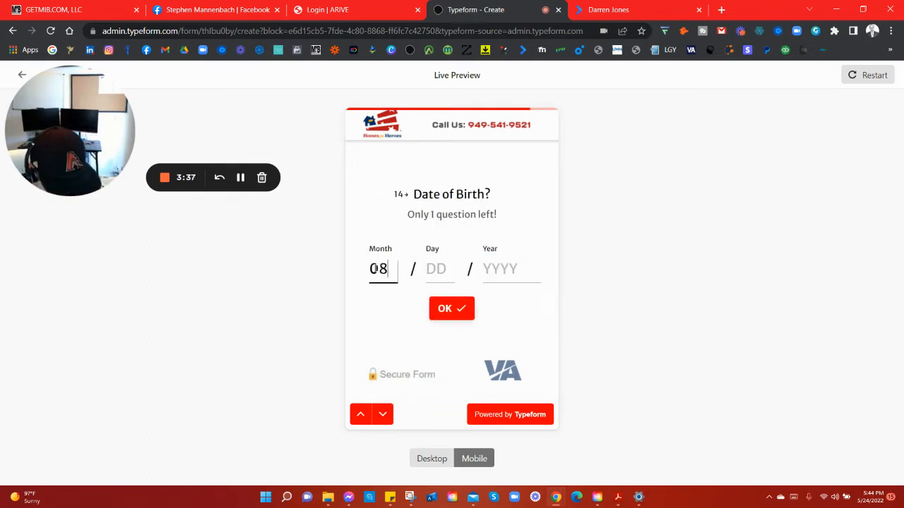
pyautogui.click(452, 307)
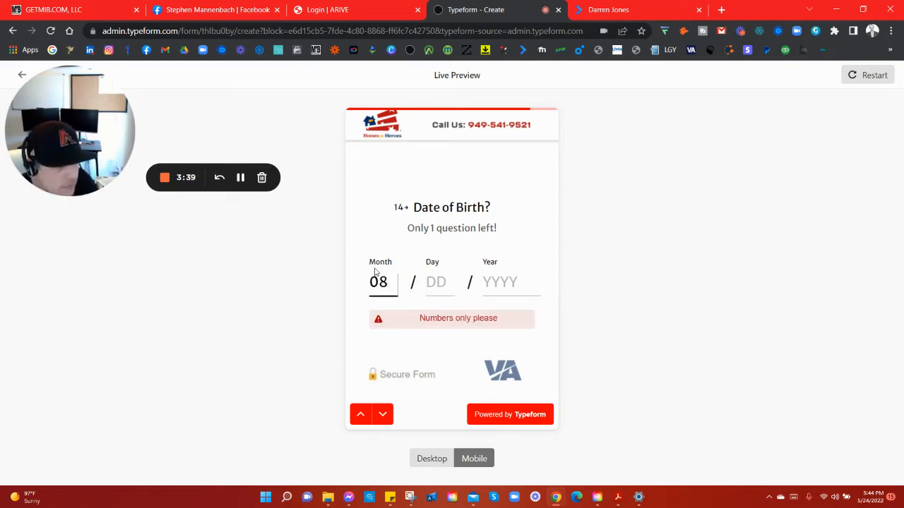
pyautogui.write('04')
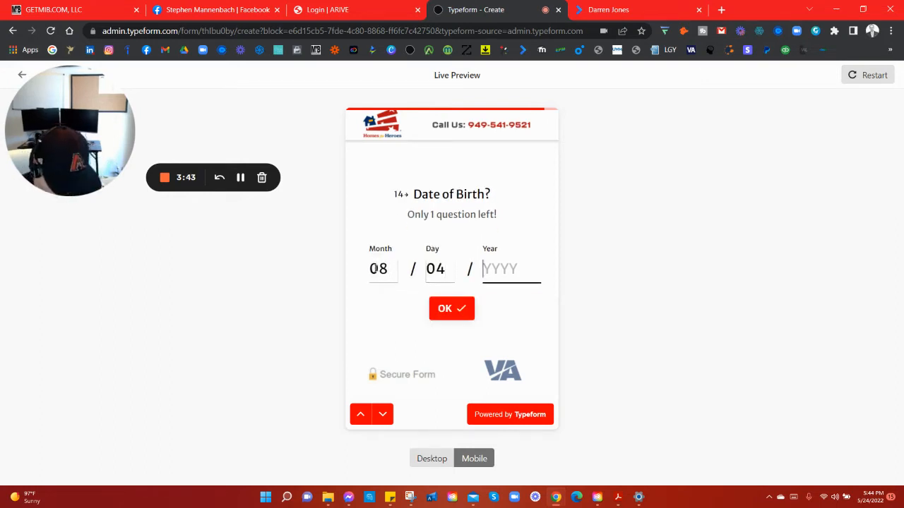
pyautogui.write('1992')
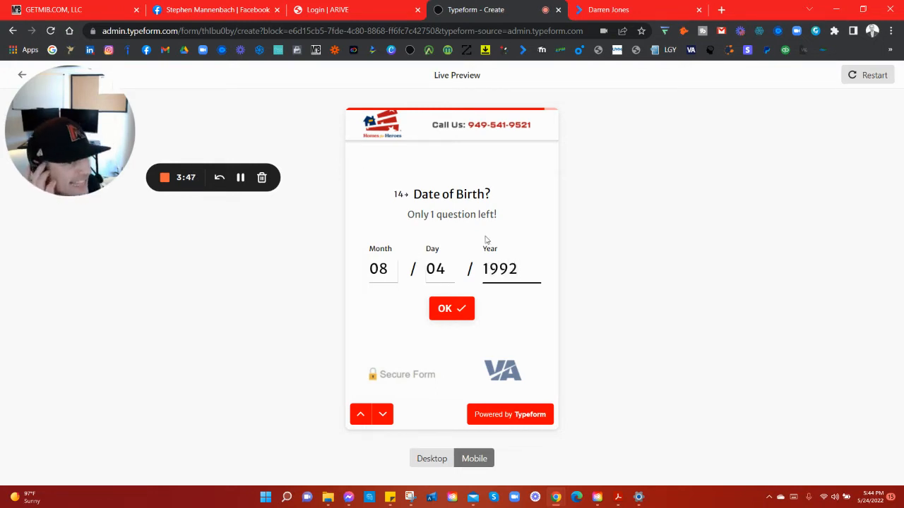
pyautogui.click(452, 308)
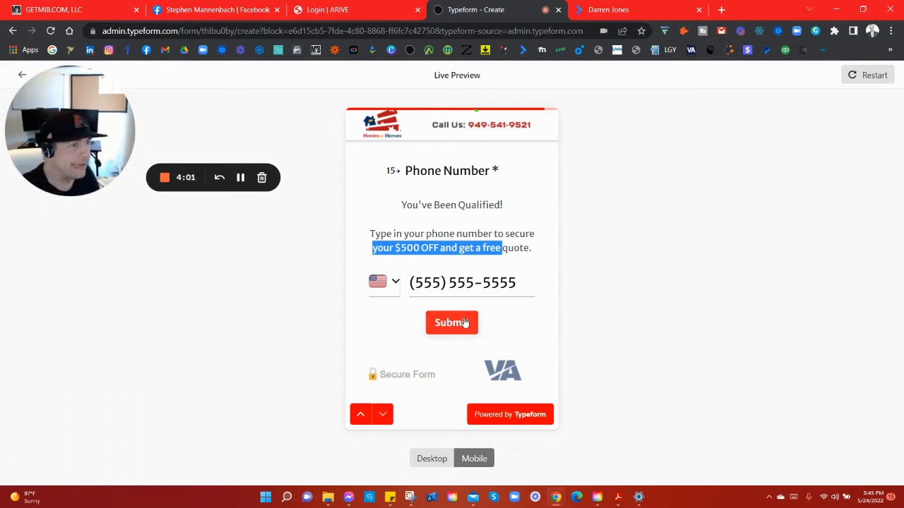
pyautogui.click(452, 322)
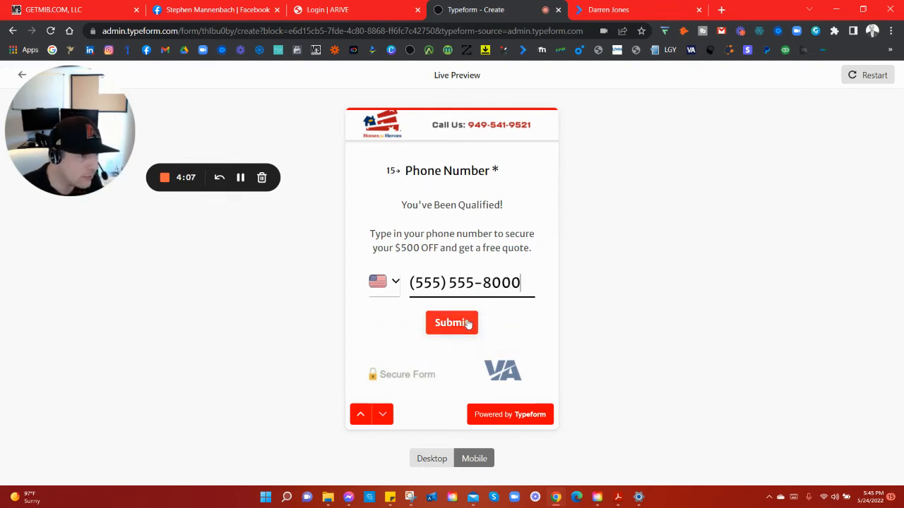
pyautogui.click(452, 322)
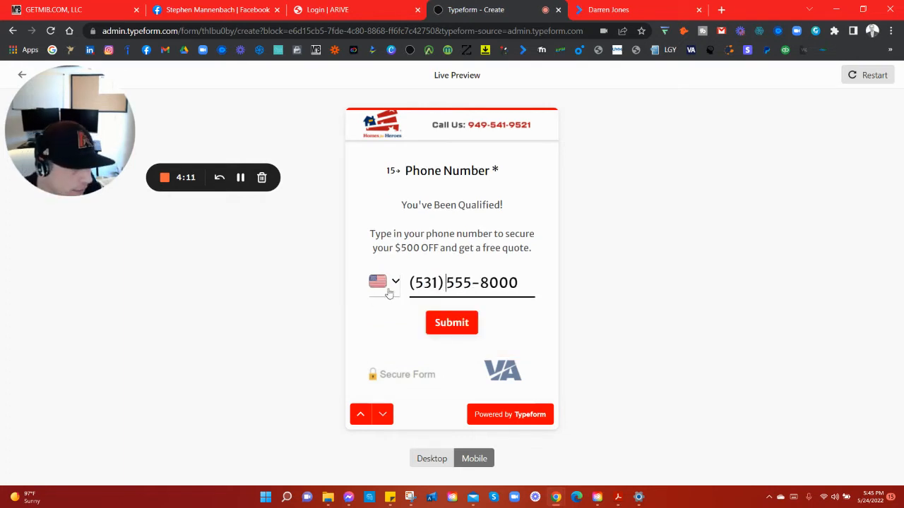
pyautogui.doubleClick(459, 283)
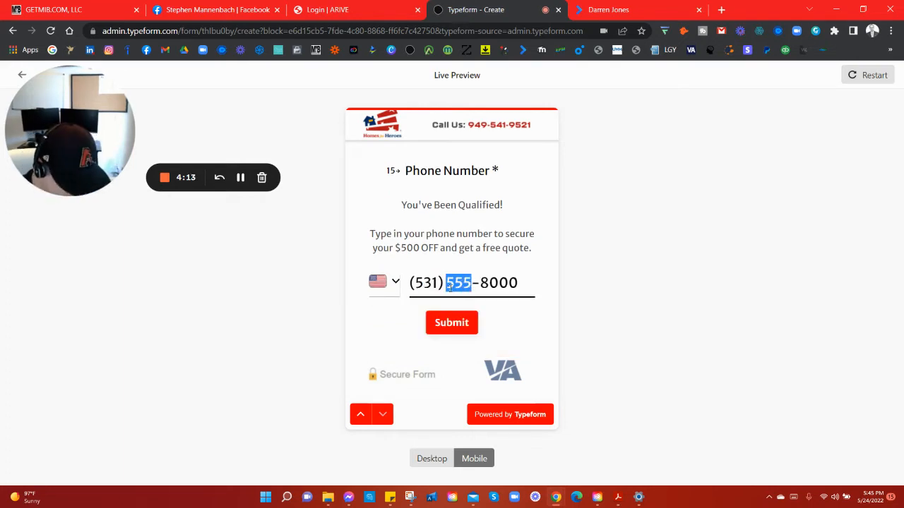
pyautogui.write('503')
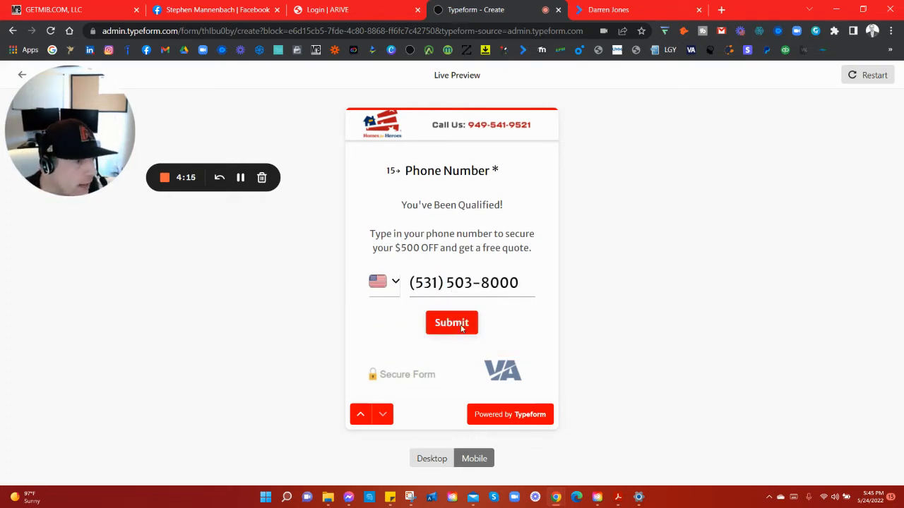
pyautogui.click(451, 322)
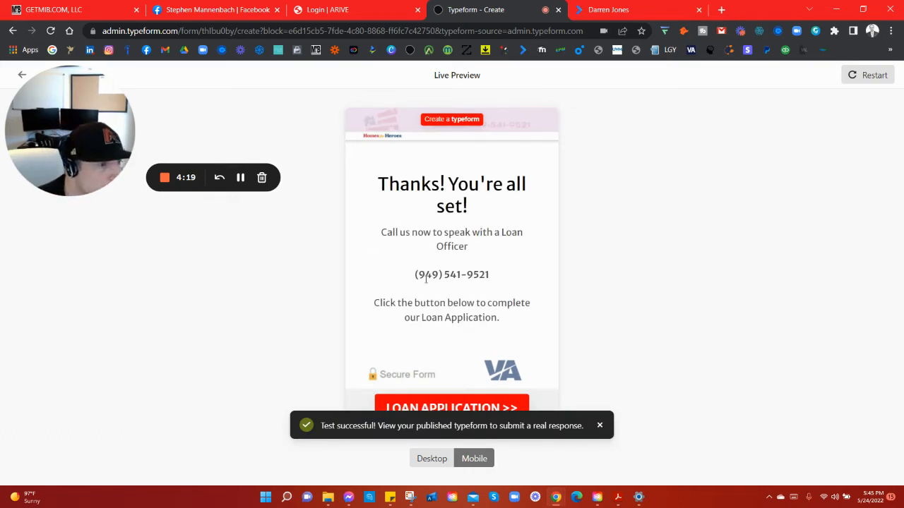
pyautogui.click(599, 425)
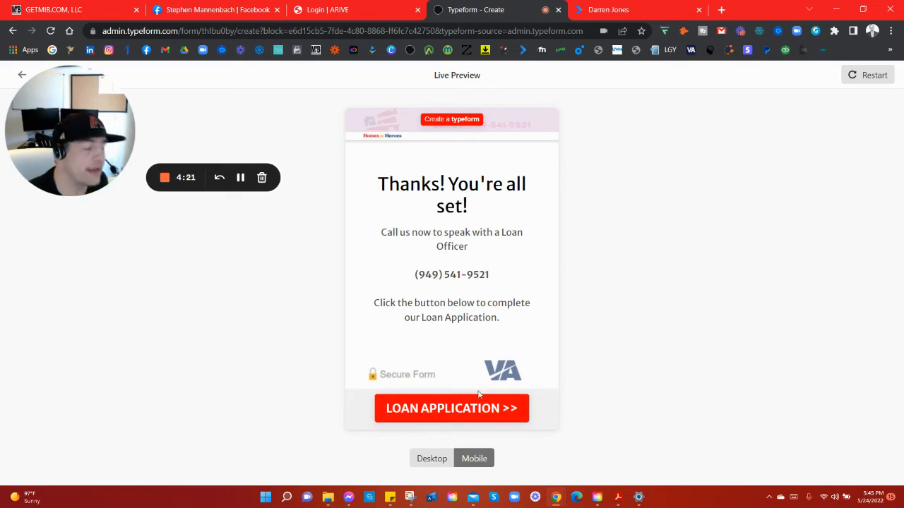
pyautogui.moveTo(452, 408)
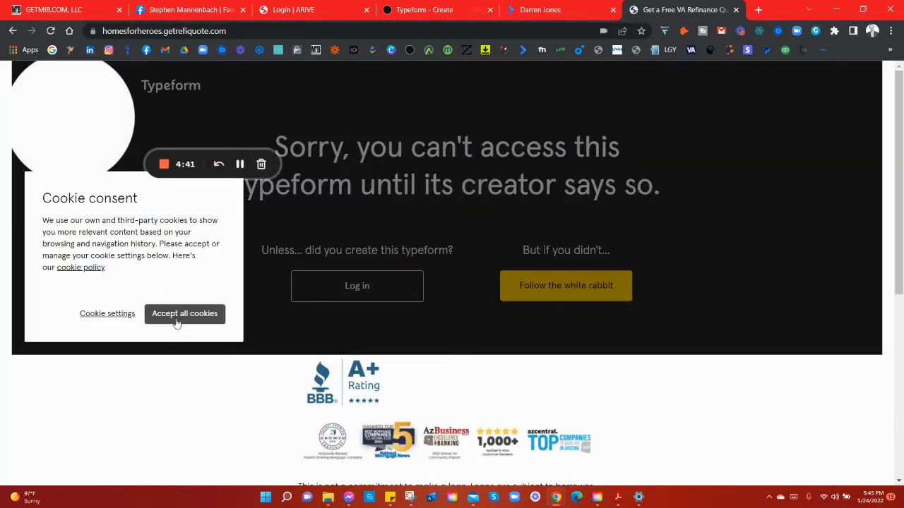
# Accept the landing page's cookies while its embedded form shows as blocked
pyautogui.click(184, 313)
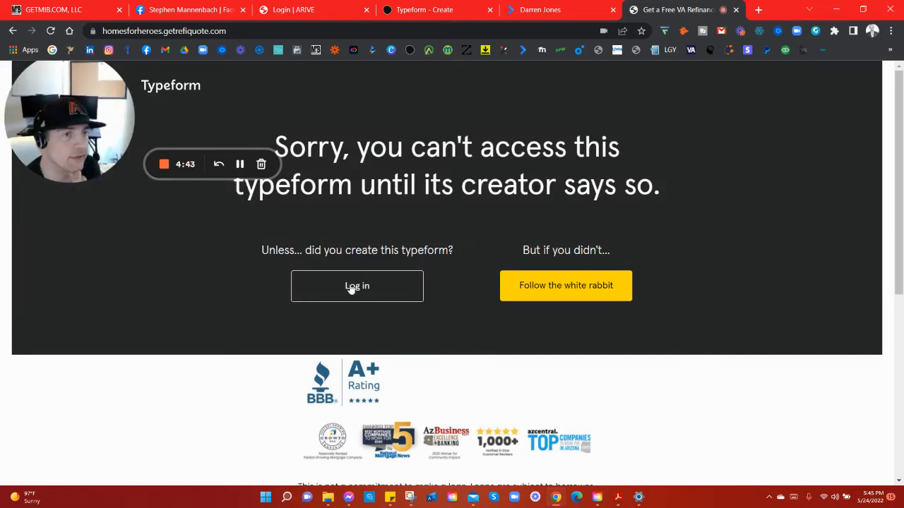
pyautogui.click(356, 286)
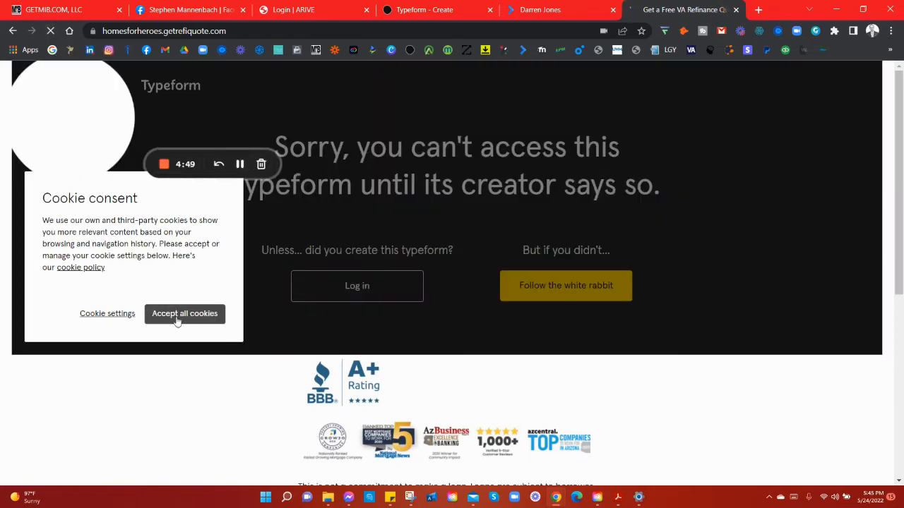
pyautogui.click(184, 314)
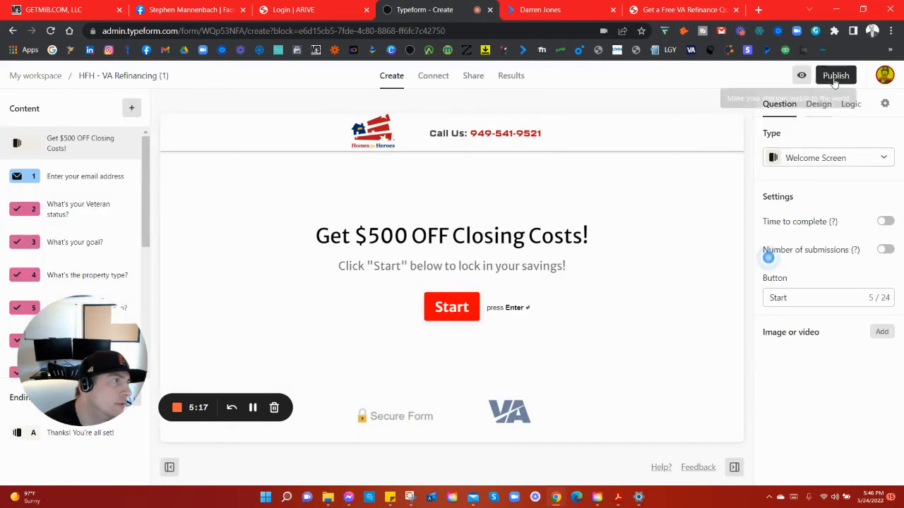
pyautogui.click(836, 75)
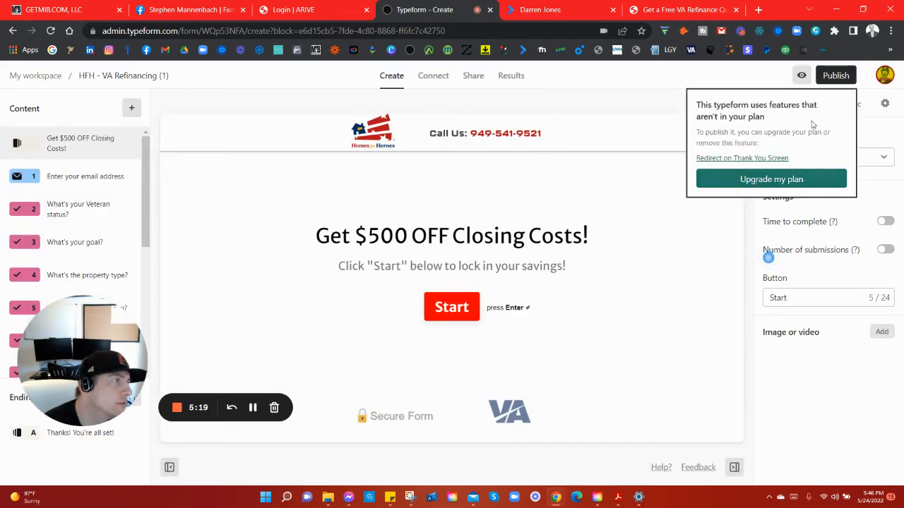
pyautogui.click(802, 76)
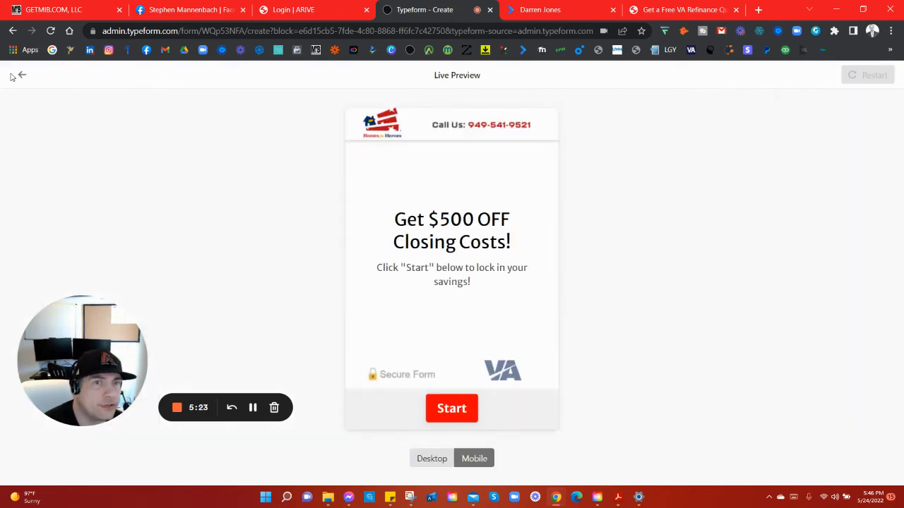
pyautogui.click(21, 75)
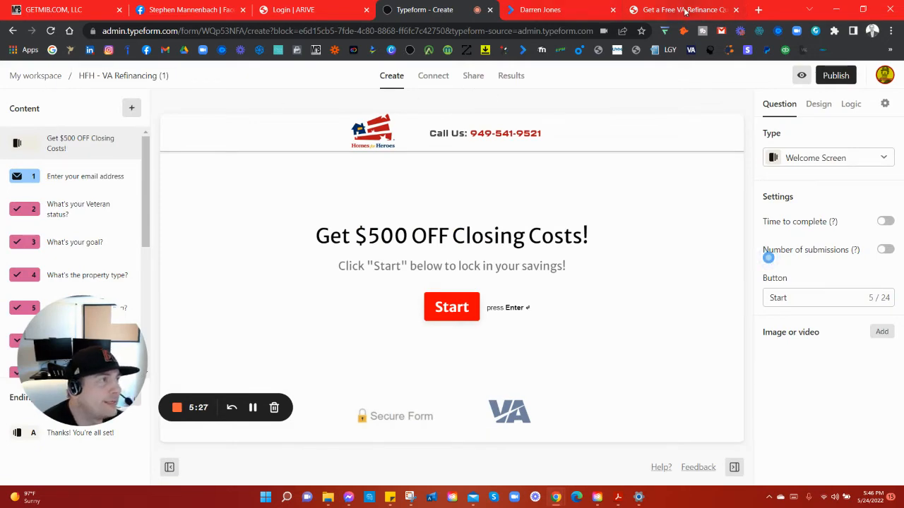
# Scroll the landing page to its footer disclosures, visit the NMLS consumer access site and return
pyautogui.click(680, 8)
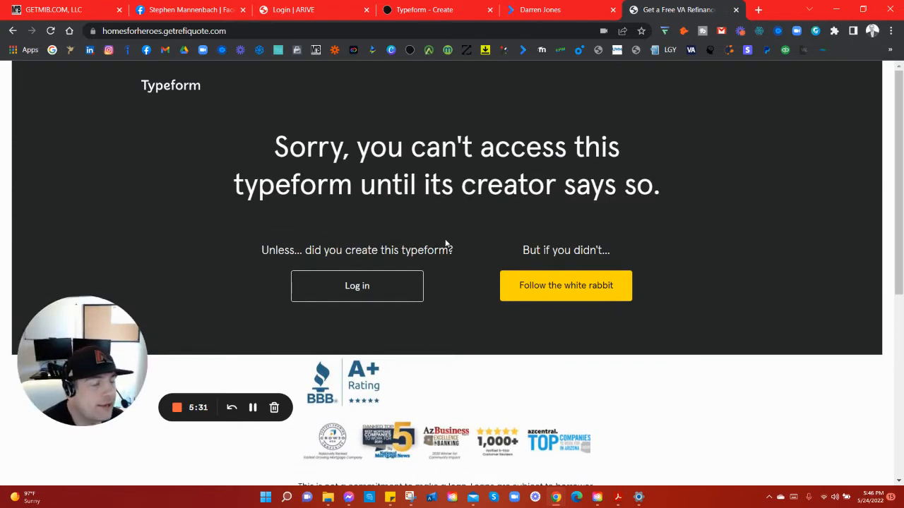
pyautogui.scroll(-3)
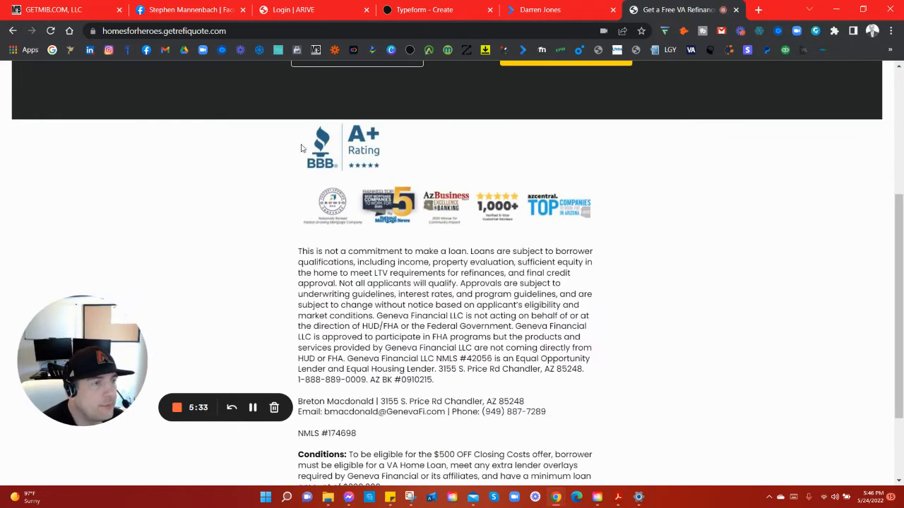
pyautogui.moveTo(283, 162)
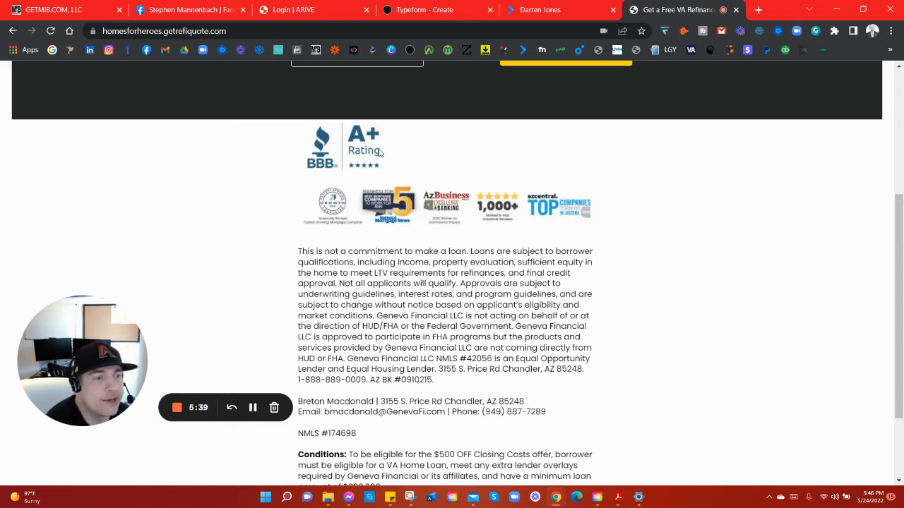
pyautogui.moveTo(395, 155)
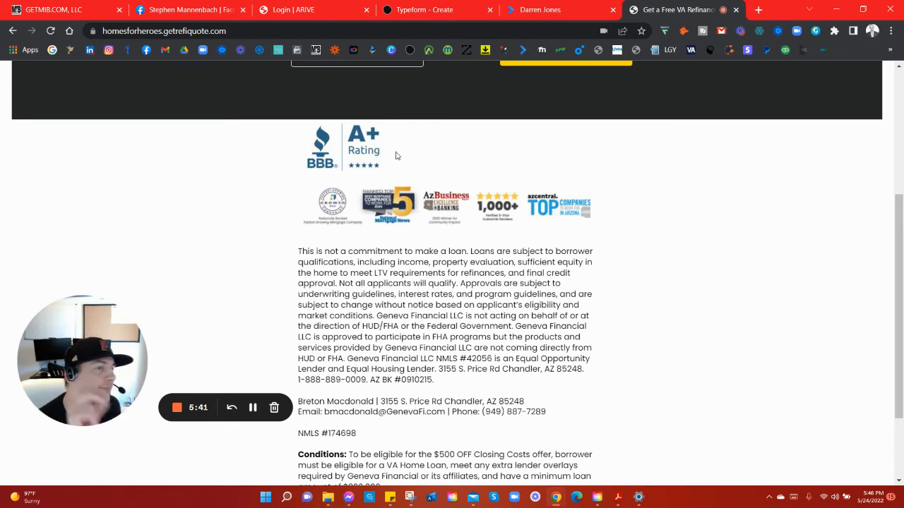
pyautogui.scroll(-3)
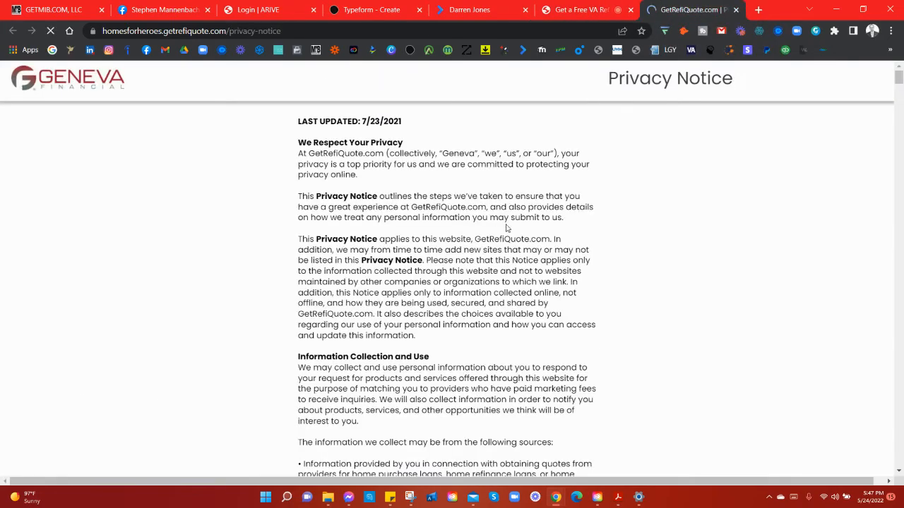
pyautogui.scroll(-3)
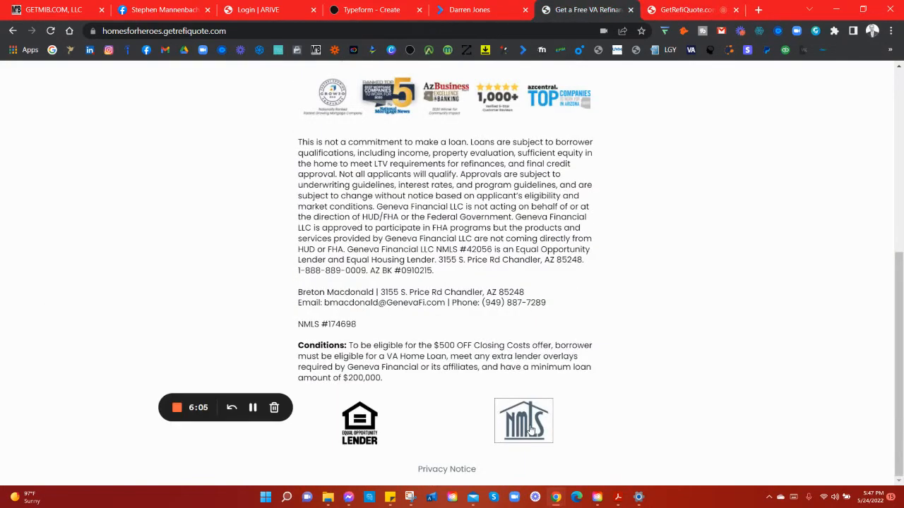
pyautogui.click(523, 421)
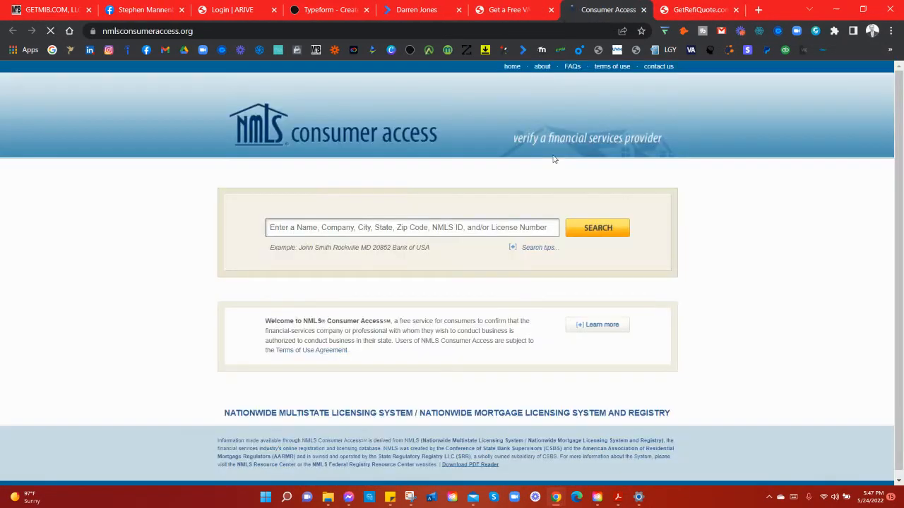
pyautogui.click(505, 9)
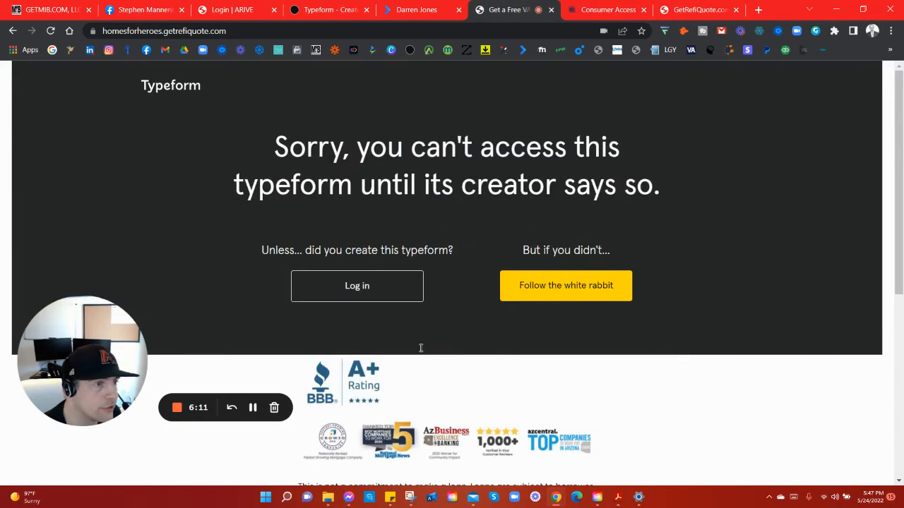
pyautogui.scroll(-3)
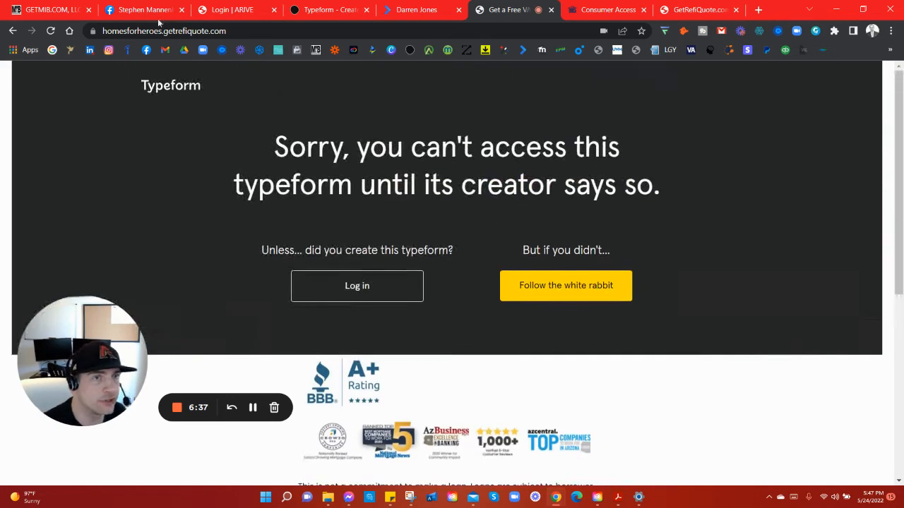
# Open Results insights and highlight the big picture figures including the 04:45 time to complete
pyautogui.click(328, 10)
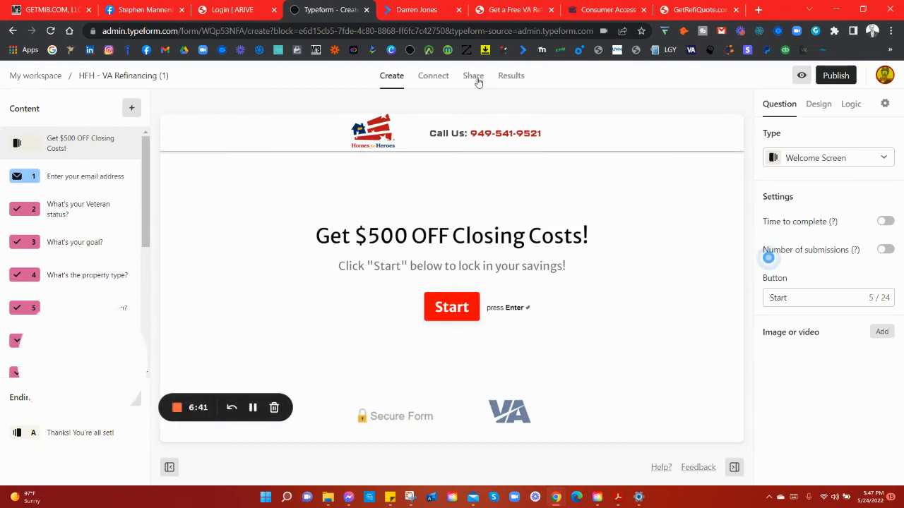
pyautogui.click(512, 76)
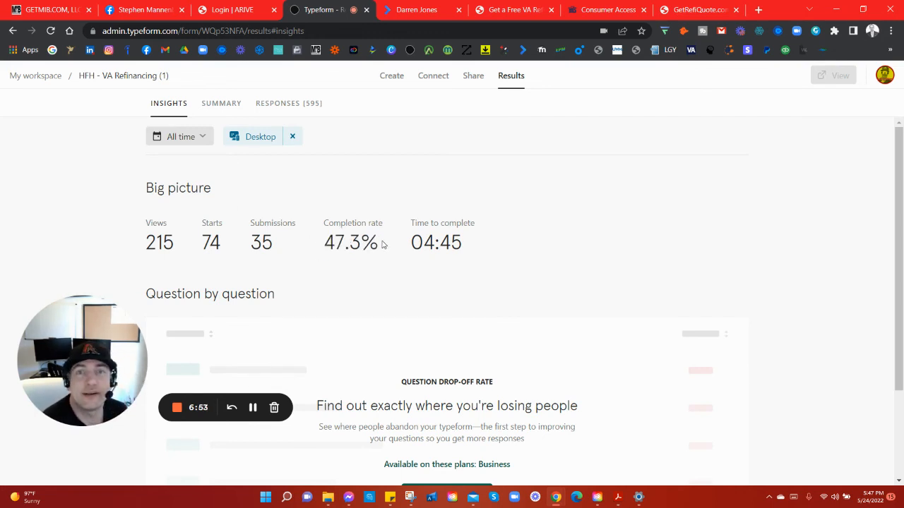
pyautogui.doubleClick(423, 243)
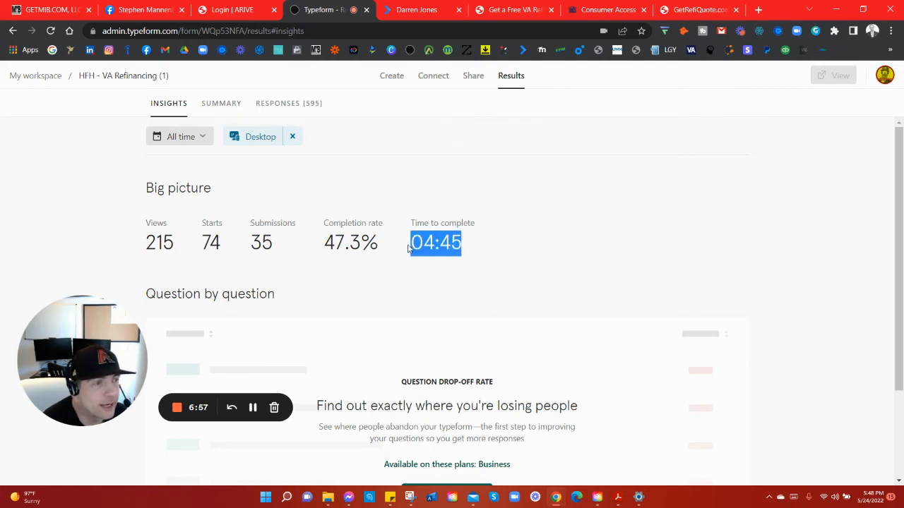
pyautogui.click(466, 243)
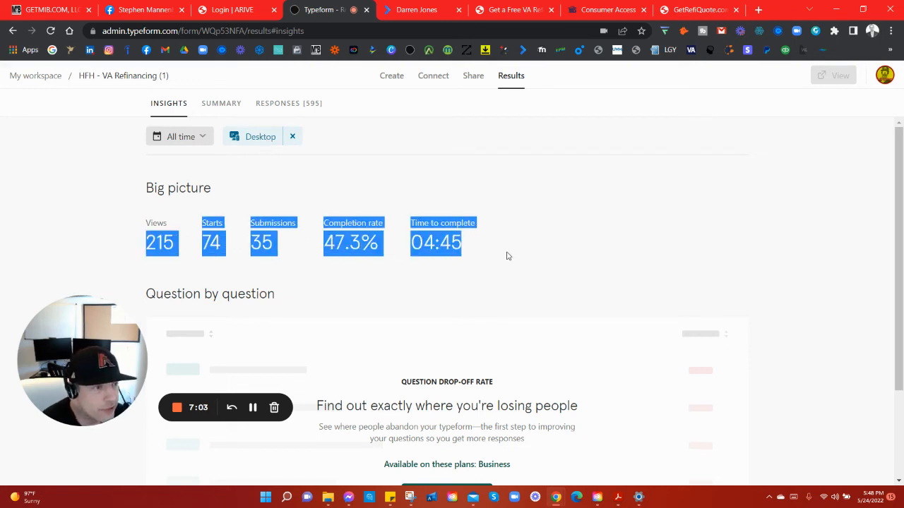
pyautogui.scroll(-3)
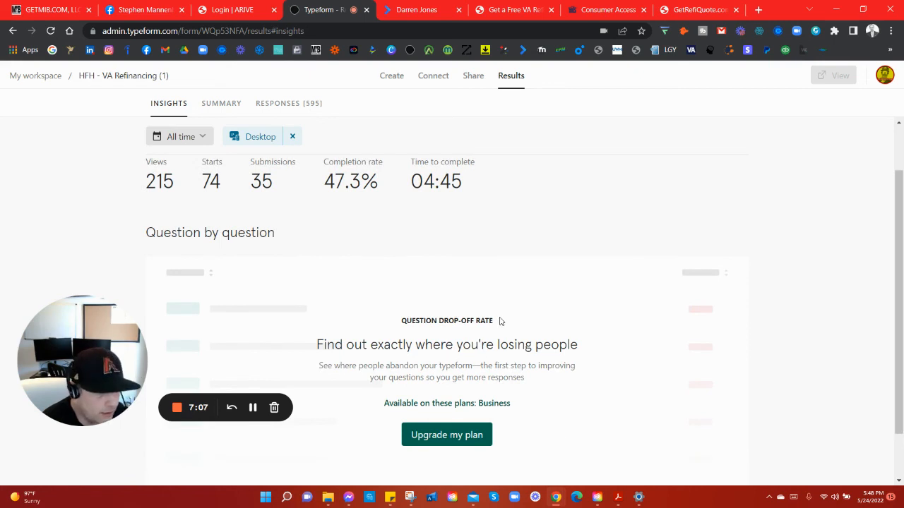
pyautogui.moveTo(437, 254)
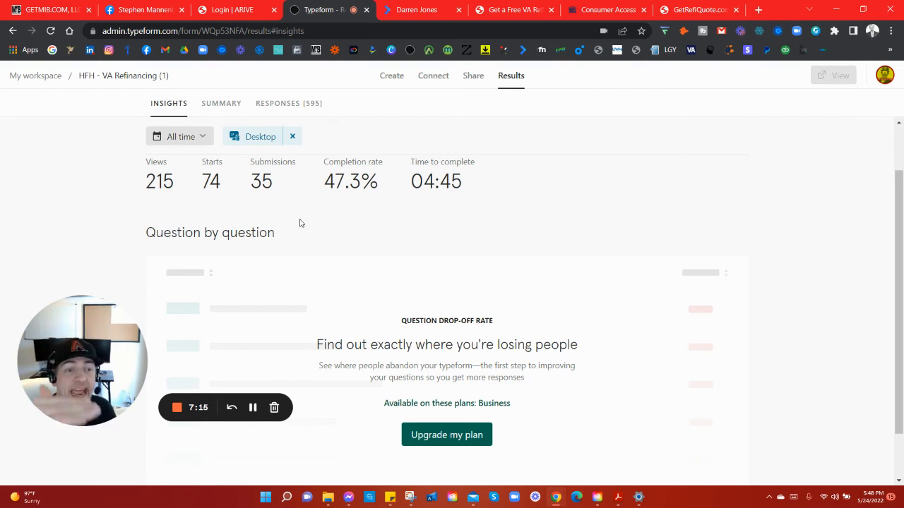
pyautogui.moveTo(430, 282)
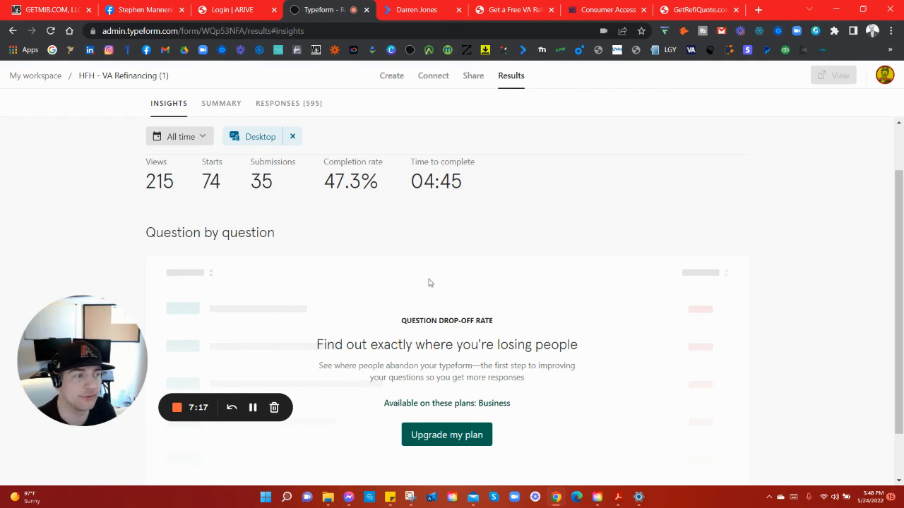
pyautogui.scroll(-3)
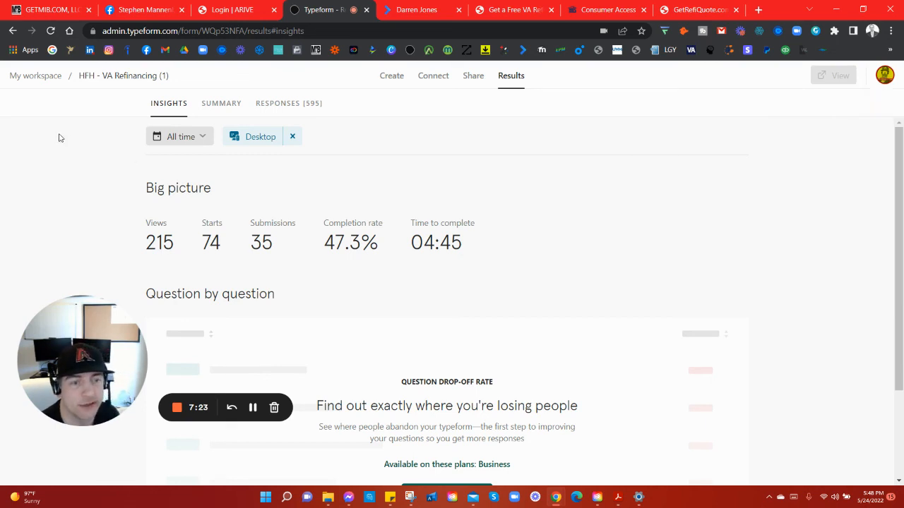
pyautogui.moveTo(48, 119)
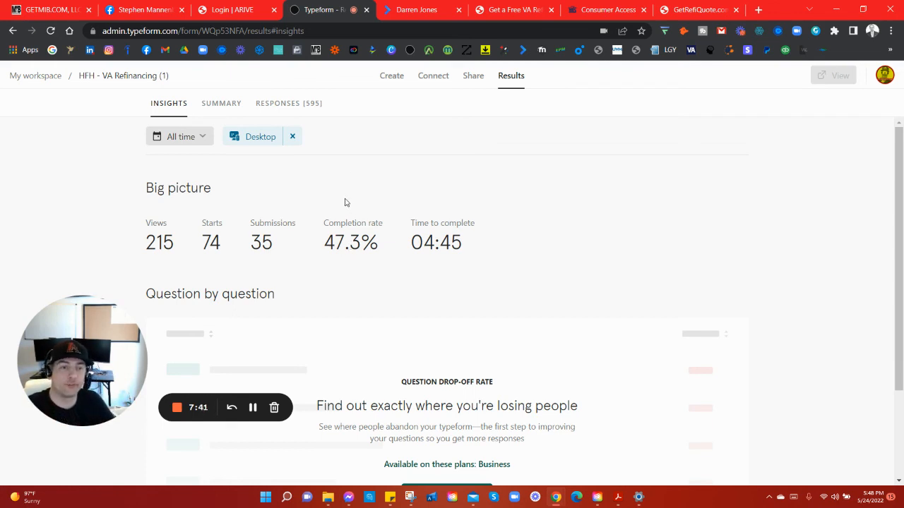
pyautogui.moveTo(347, 186)
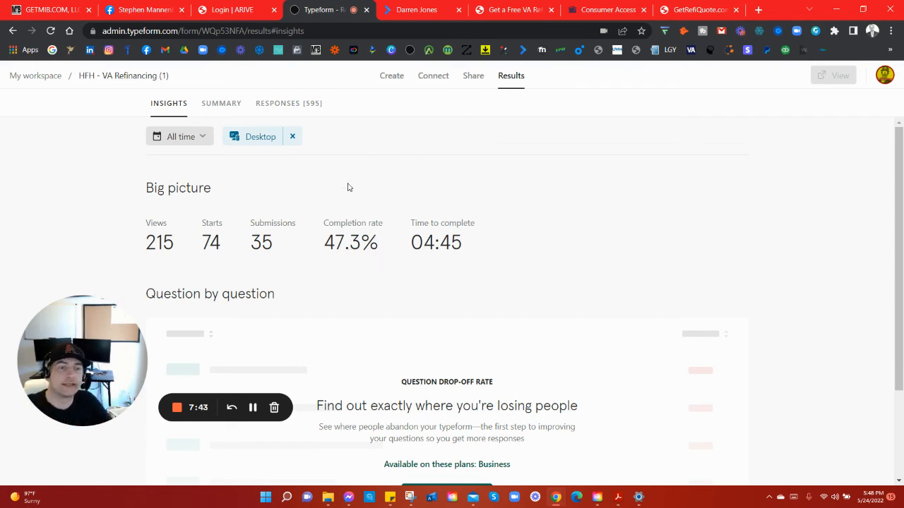